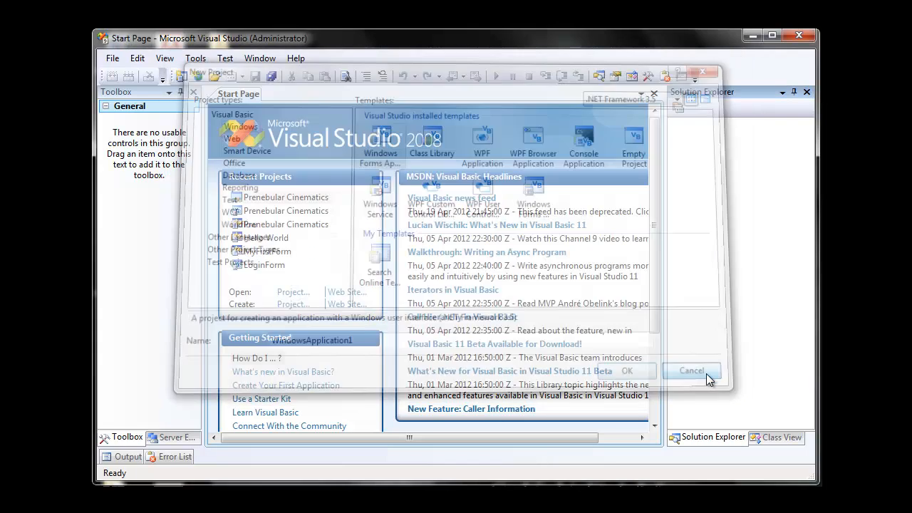
# Step: Cancel the New Project dialog and return to the Start Page
pyautogui.click(691, 369)
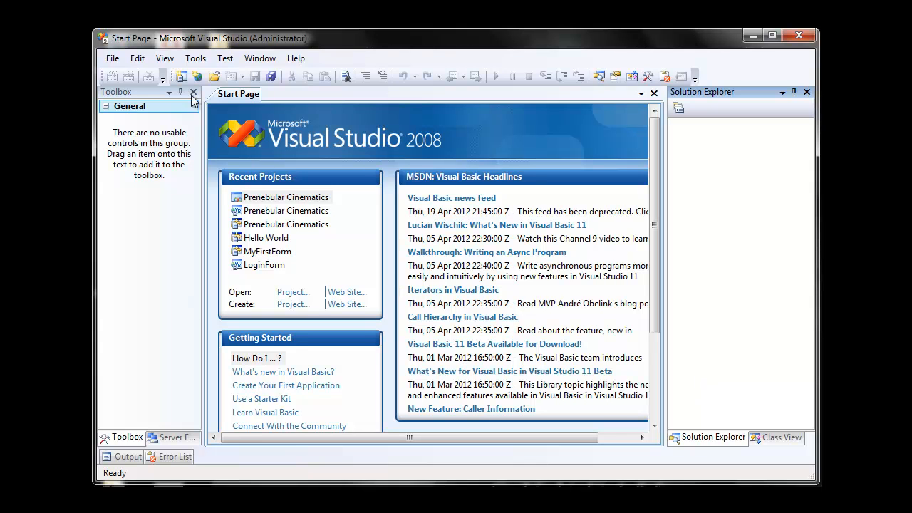
pyautogui.click(111, 57)
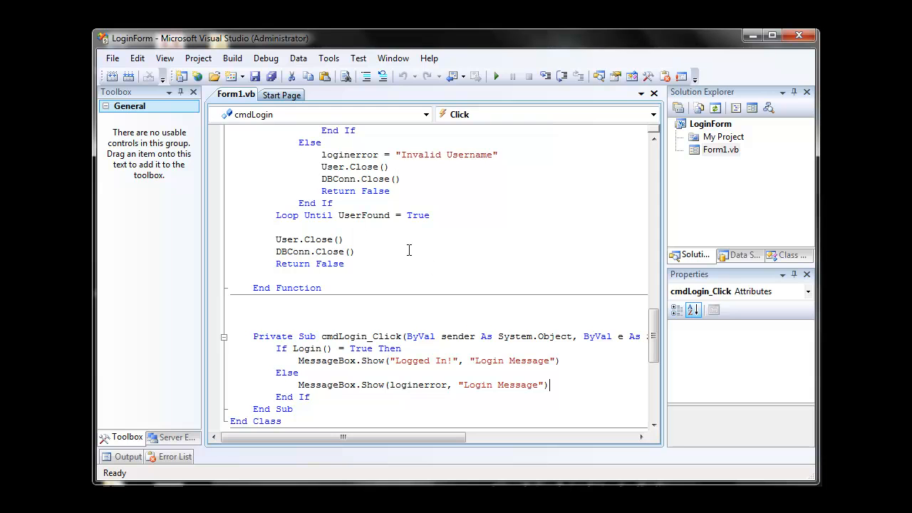
# Step: Scroll through Form1.vb reviewing the Login function and the cmdLogin_Click handler
pyautogui.scroll(-3)
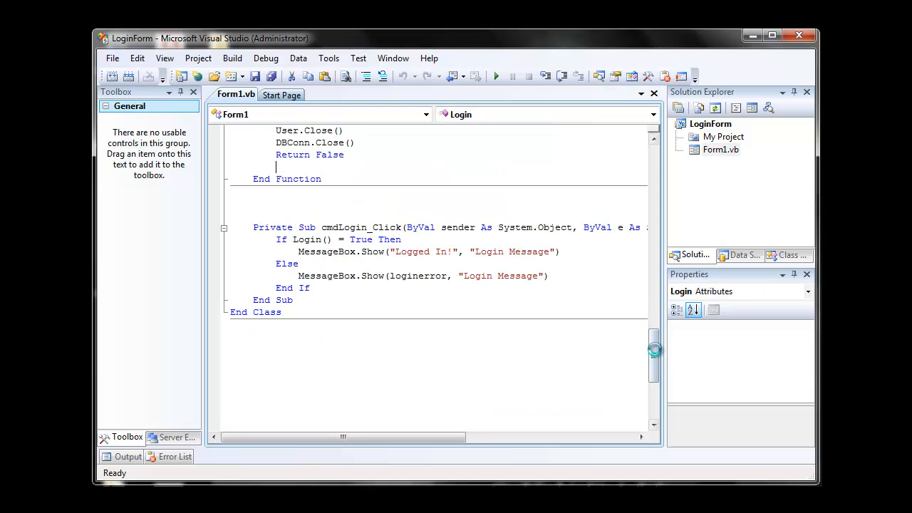
pyautogui.scroll(3)
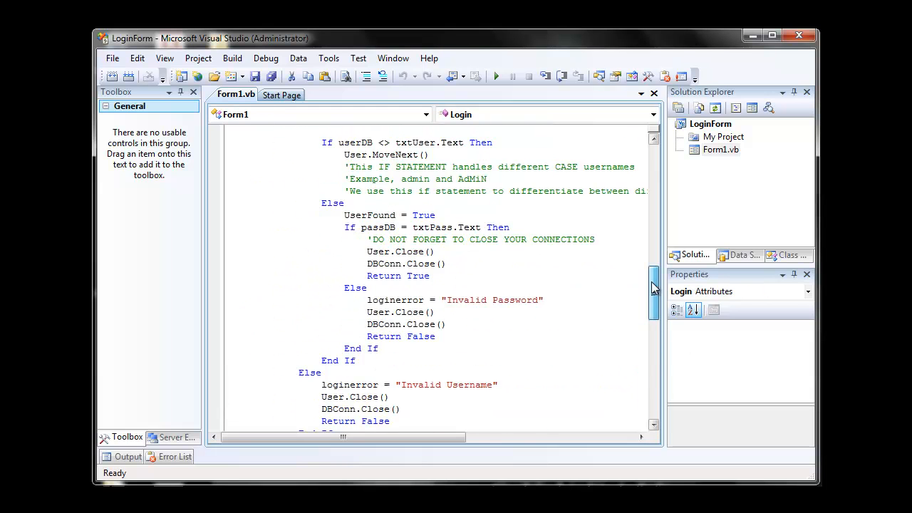
pyautogui.scroll(3)
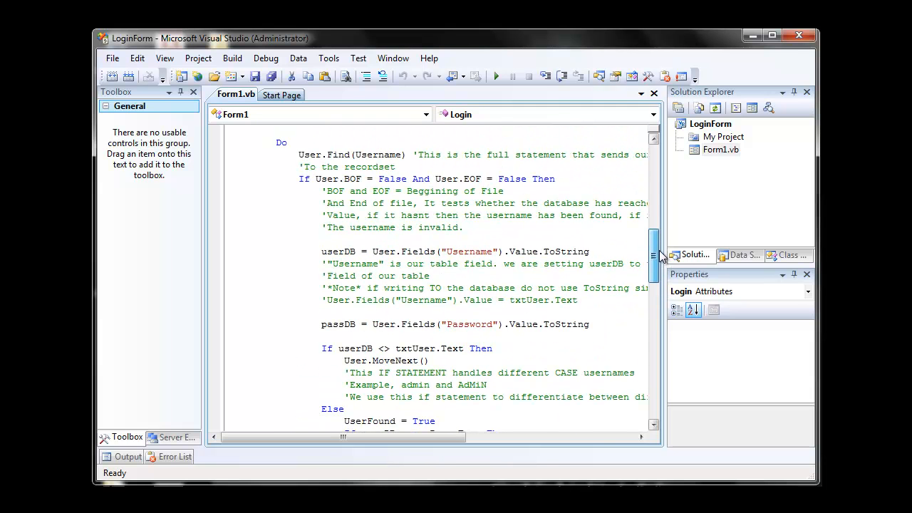
pyautogui.scroll(3)
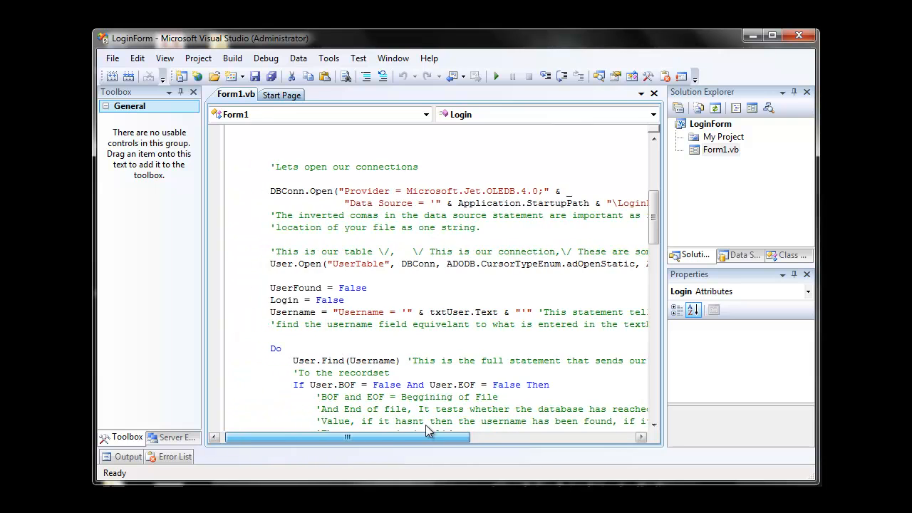
pyautogui.scroll(-3)
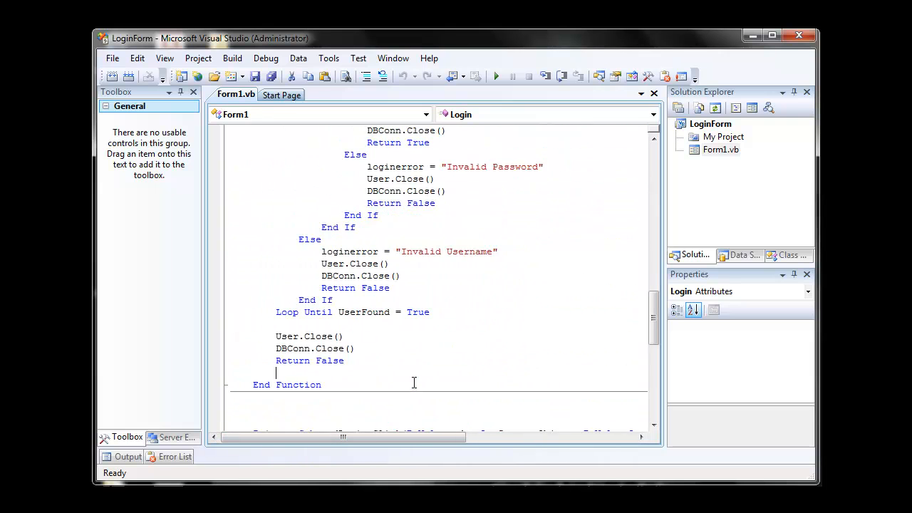
pyautogui.scroll(3)
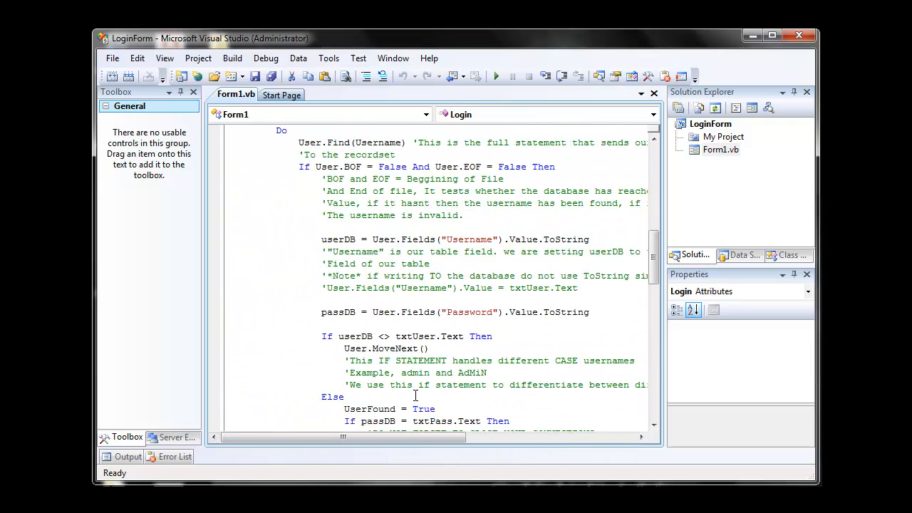
pyautogui.scroll(3)
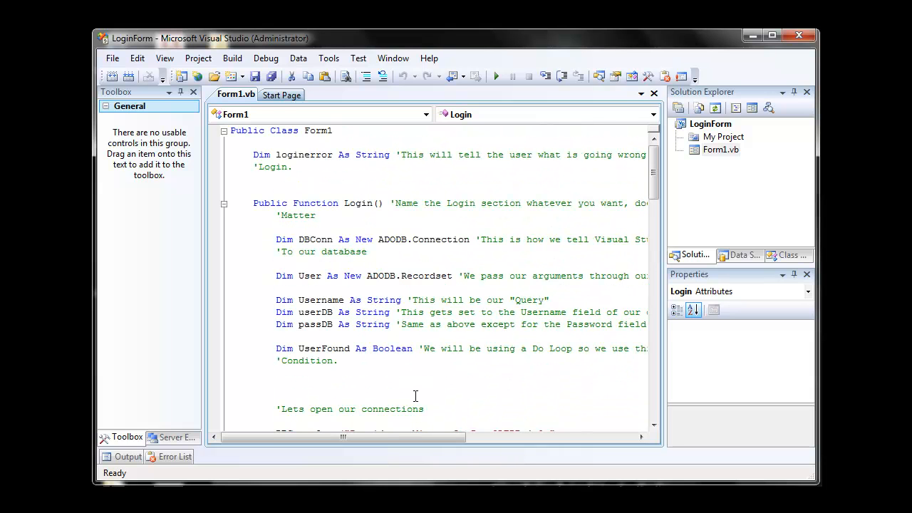
pyautogui.scroll(-3)
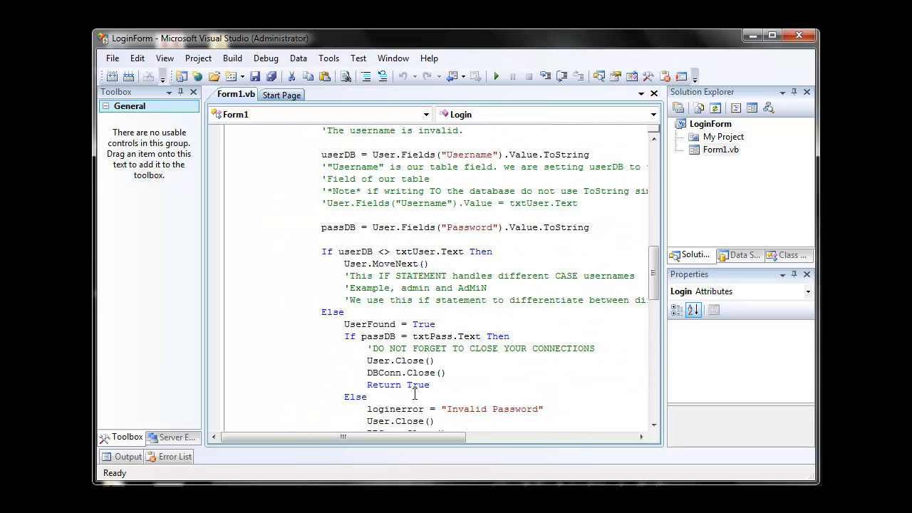
pyautogui.scroll(-3)
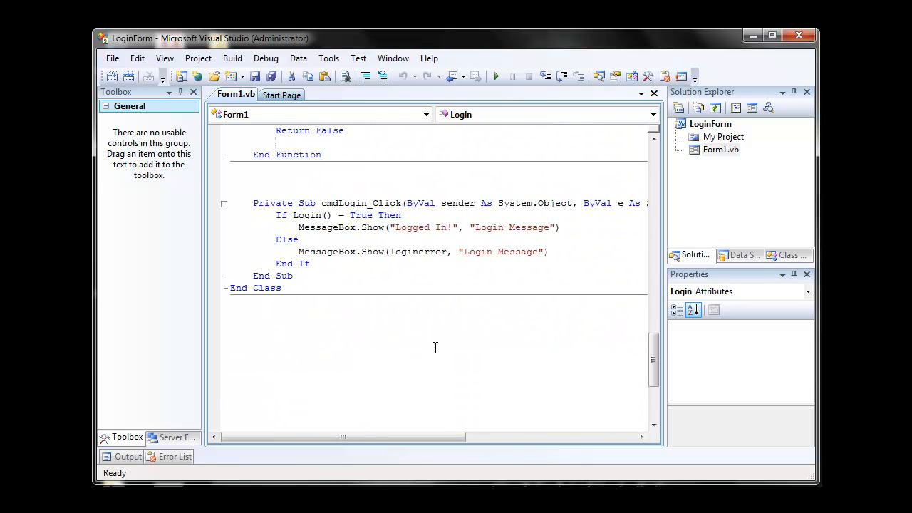
pyautogui.moveTo(702, 156)
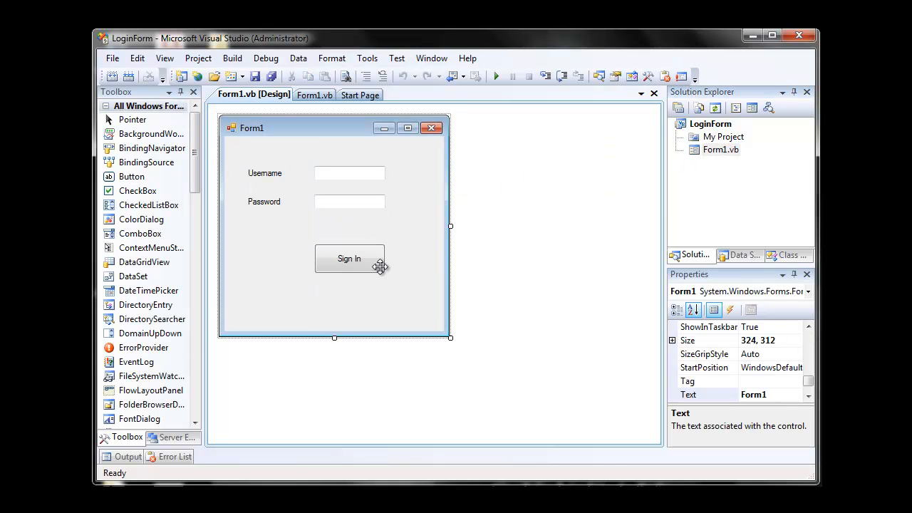
# Step: Move Sign In to the form's bottom right and Ctrl-drag a copy to the bottom left
pyautogui.moveTo(349, 258); pyautogui.dragTo(387, 307)
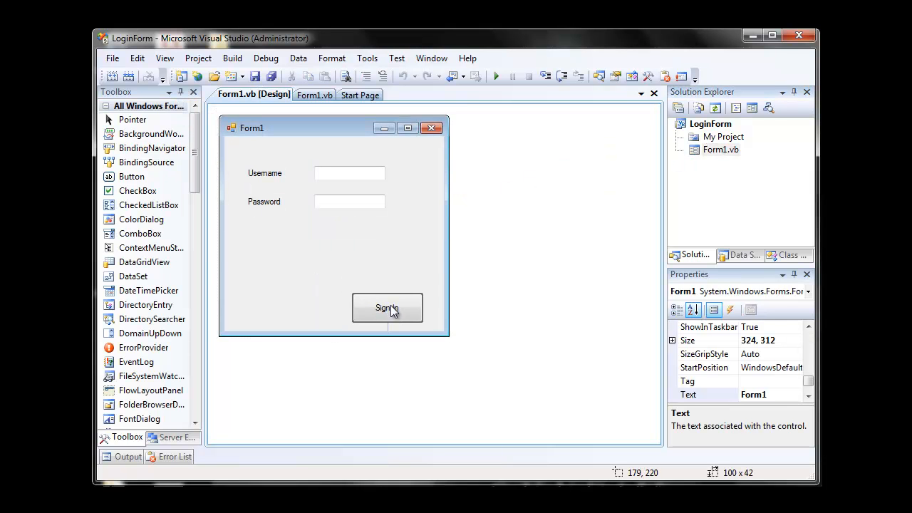
pyautogui.click(387, 307)
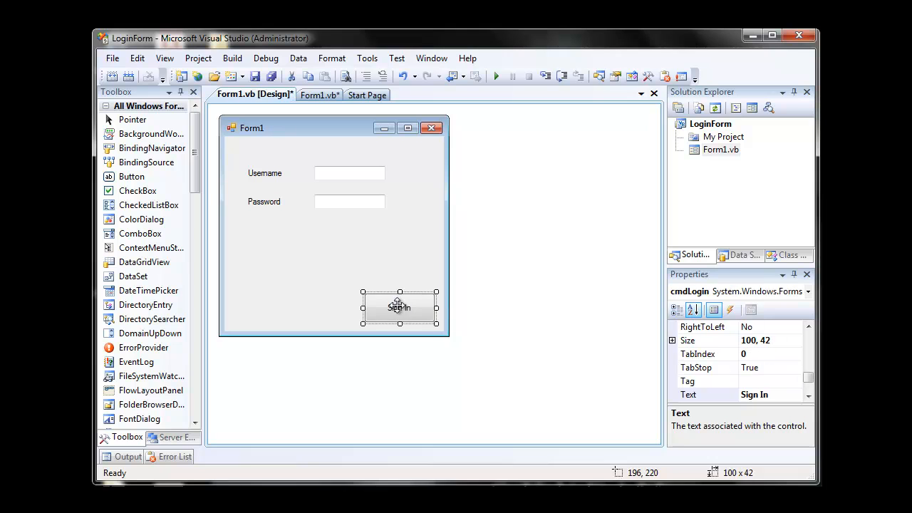
pyautogui.moveTo(399, 307); pyautogui.dragTo(268, 307)
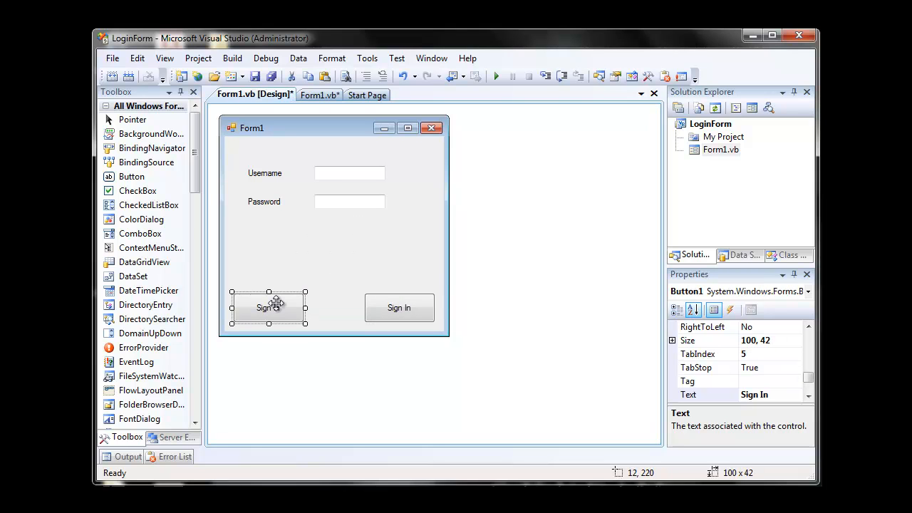
# Step: Set the copied button's Text to 'New User' and its Name to cmdCreateNew
pyautogui.click(753, 394)
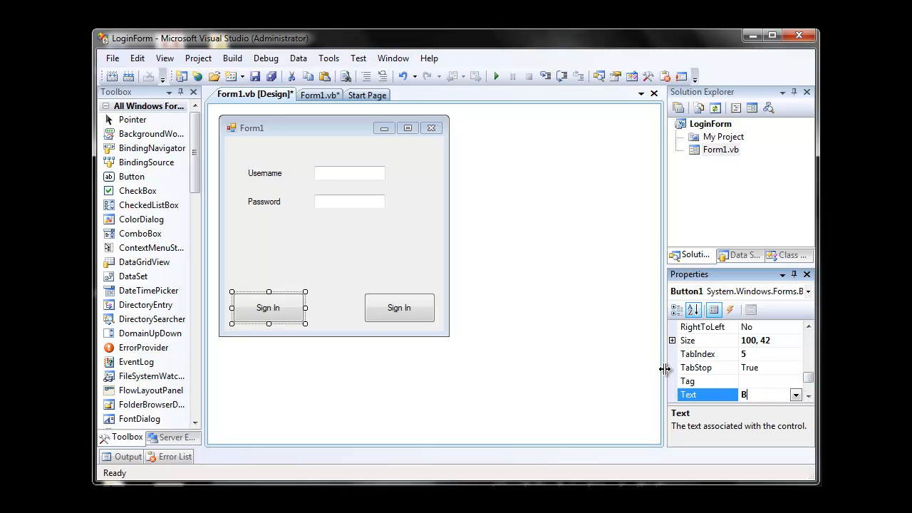
pyautogui.write('New USer')
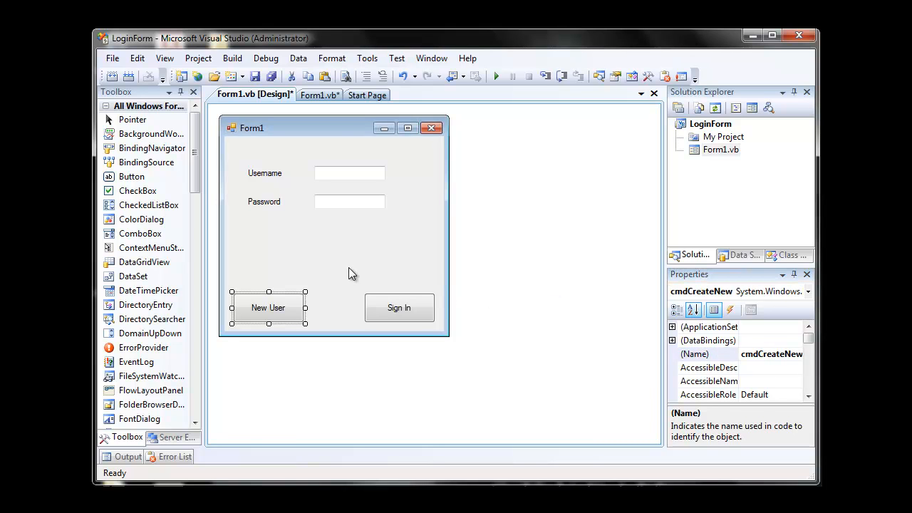
pyautogui.moveTo(352, 280)
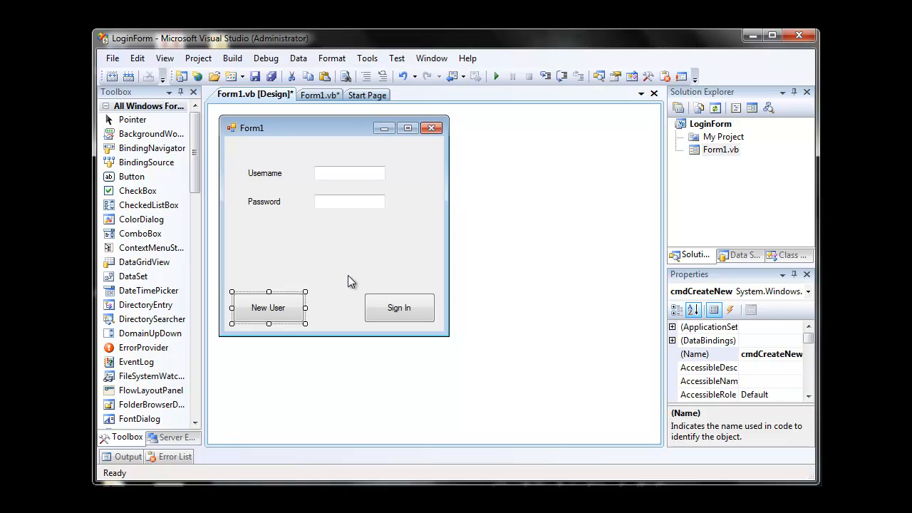
pyautogui.moveTo(379, 269)
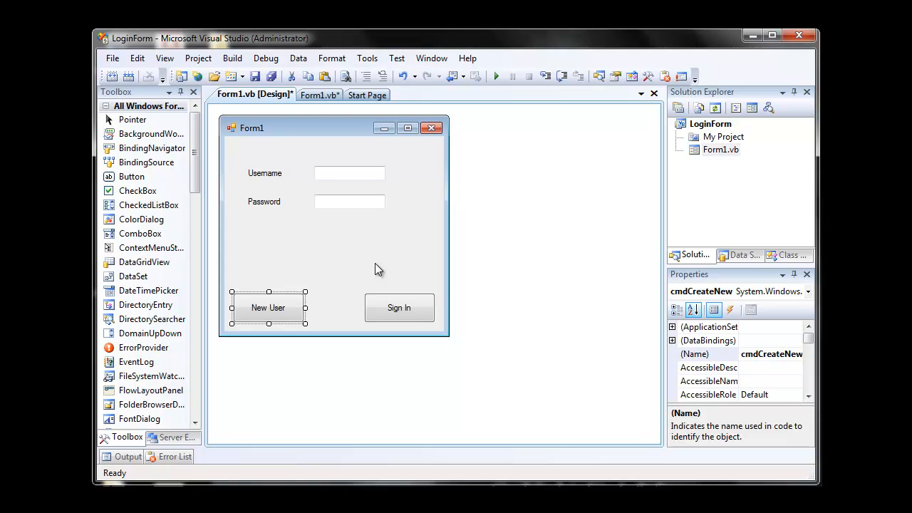
pyautogui.moveTo(377, 273)
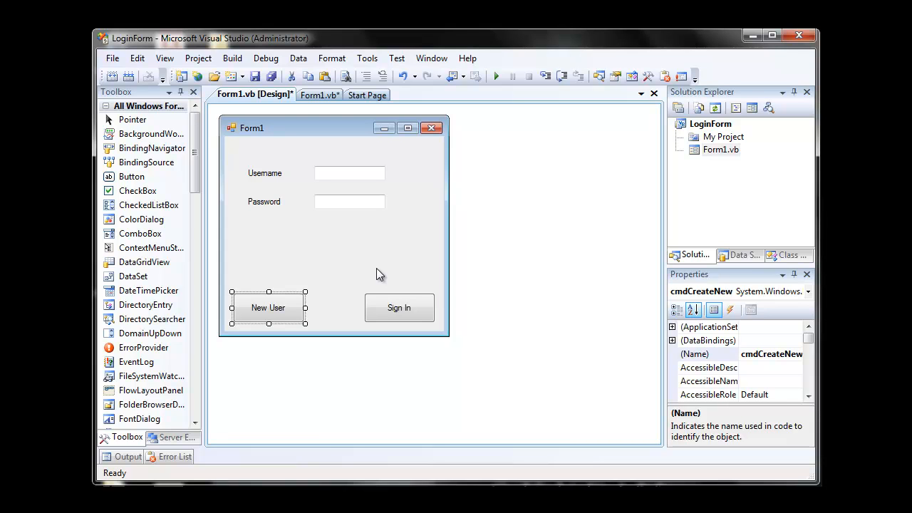
pyautogui.moveTo(380, 247)
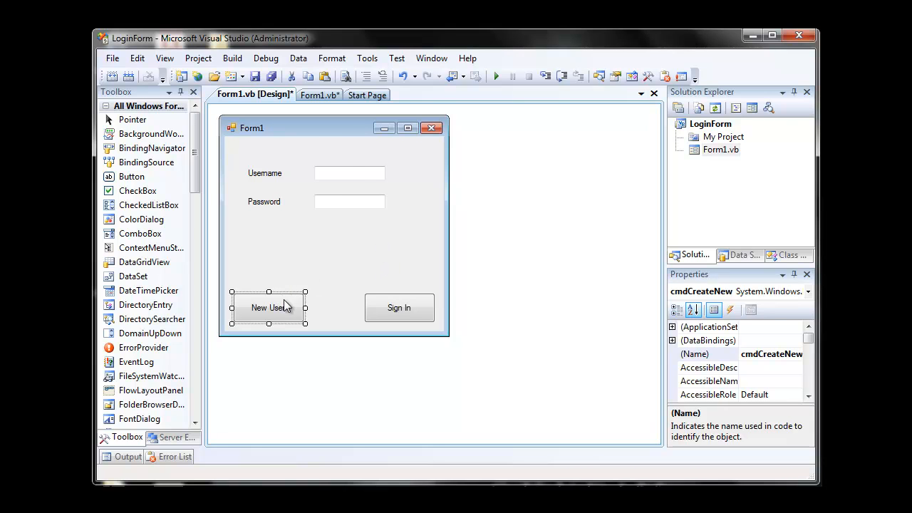
# Step: Add the cmdCreateNew_Click handler and a Private Sub CreateUser declaring DBConn and NewUser As New ADODB.Recordset
pyautogui.doubleClick(268, 307)
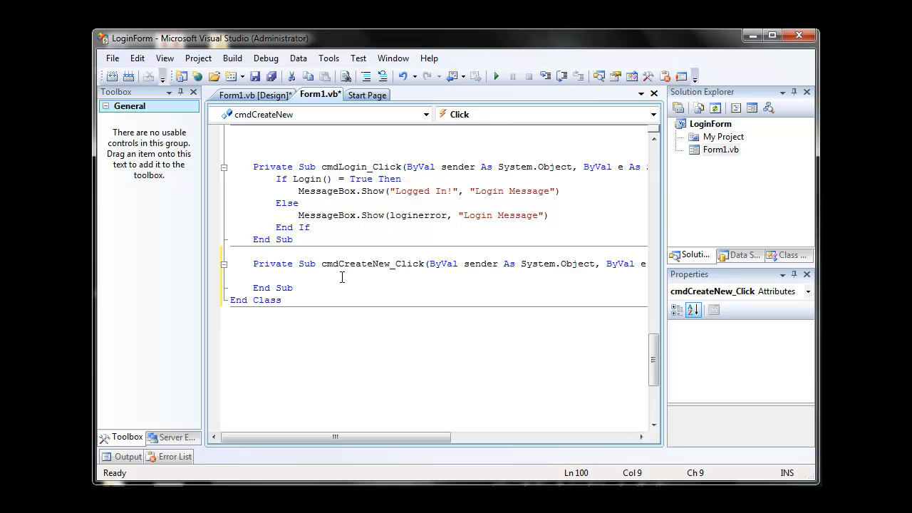
pyautogui.scroll(3)
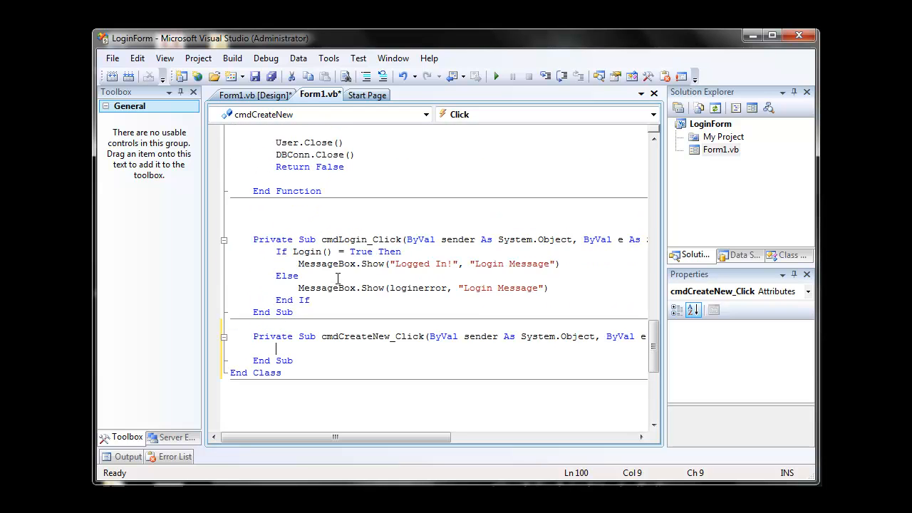
pyautogui.scroll(3)
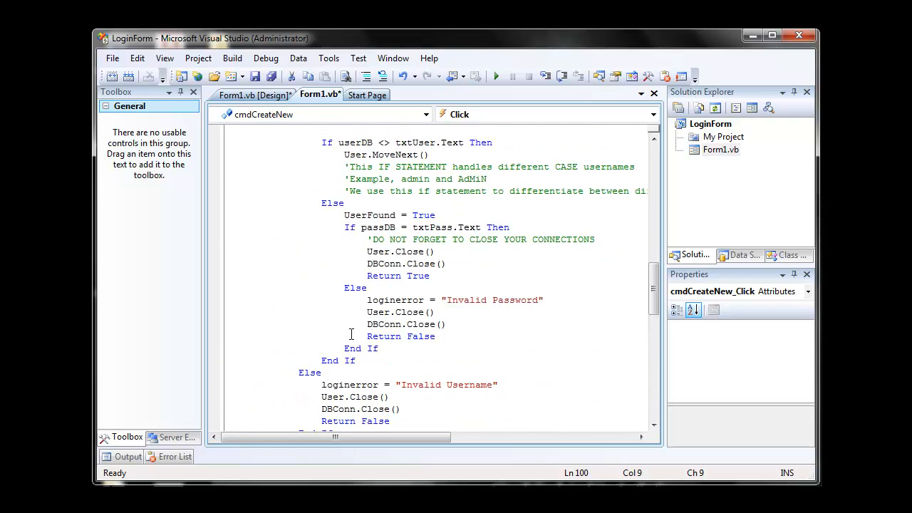
pyautogui.scroll(3)
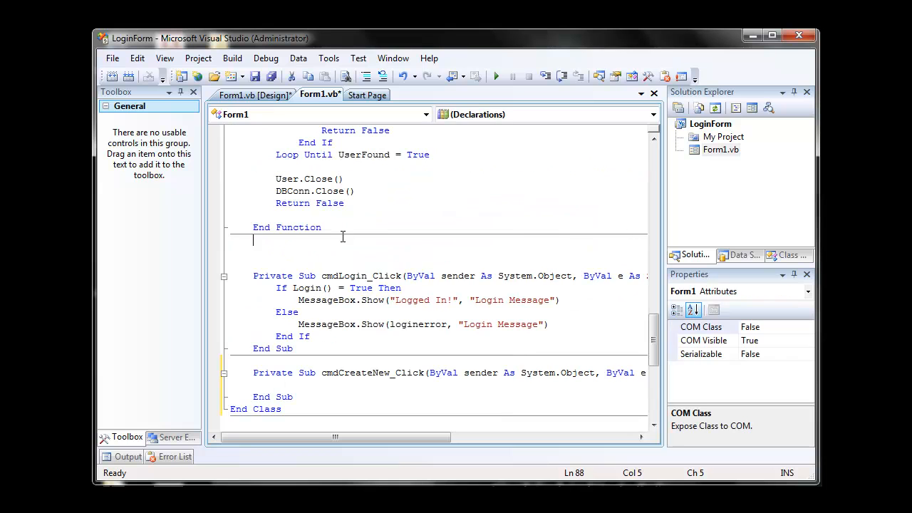
pyautogui.write('P')
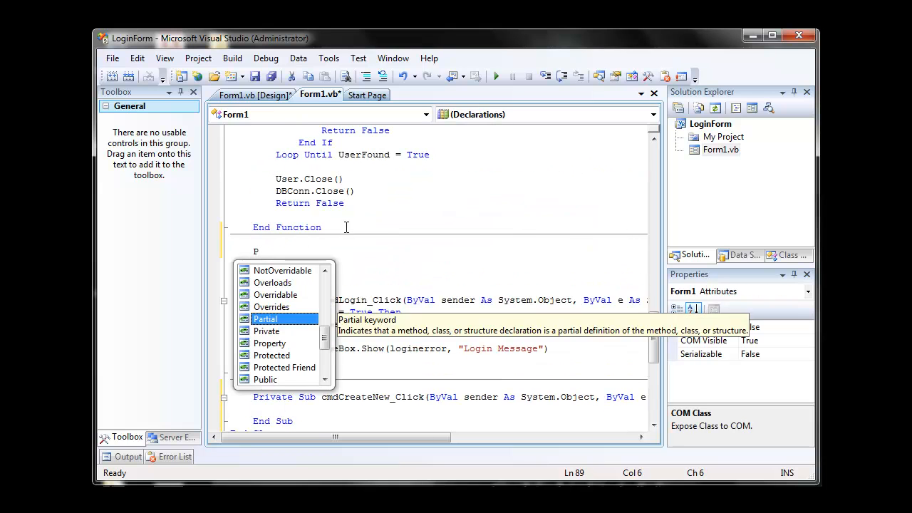
pyautogui.write('rivate Sub')
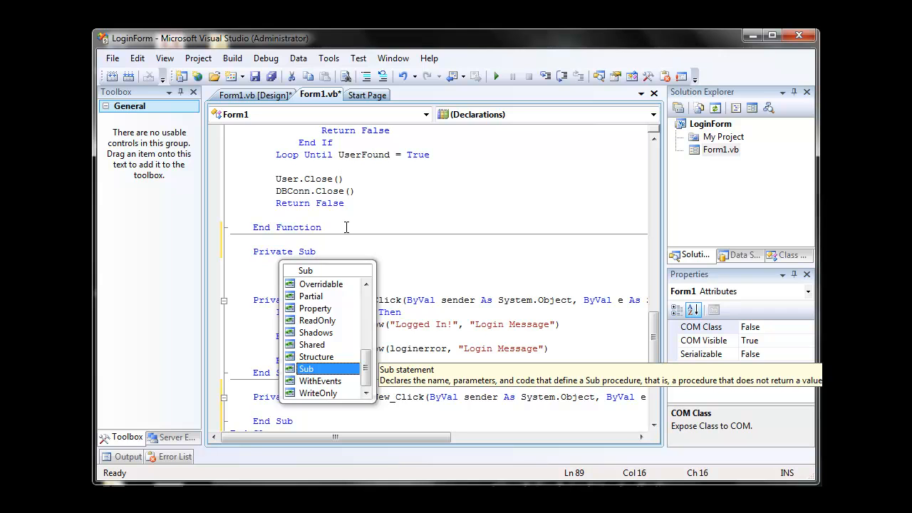
pyautogui.write('Create')
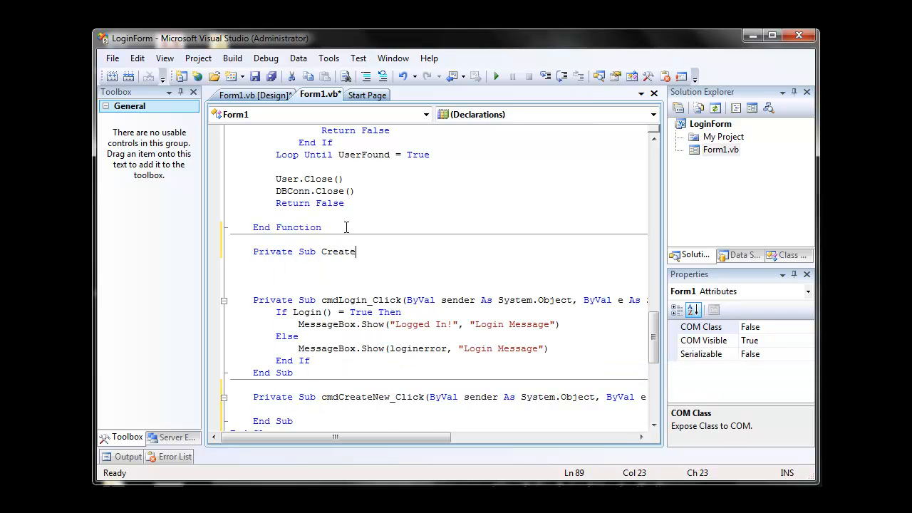
pyautogui.write('User()')
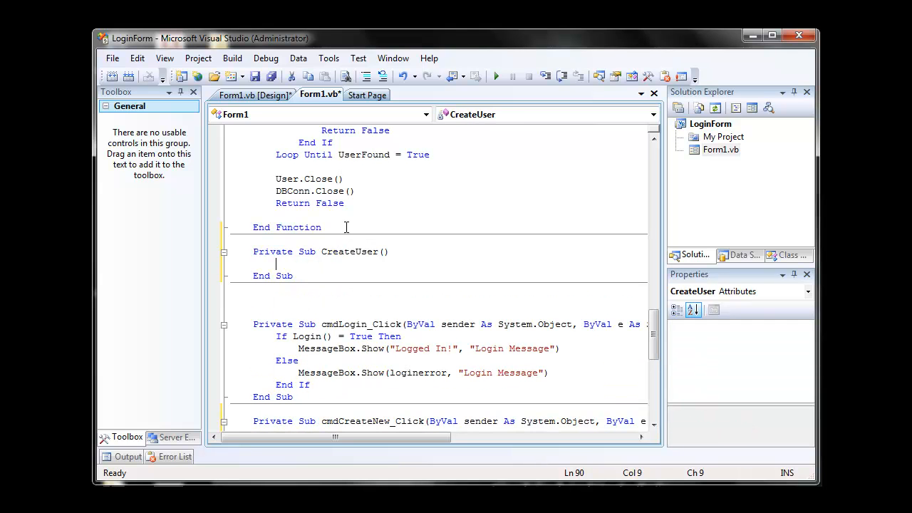
pyautogui.write('Dim DBConn As New ADODB.Connection')
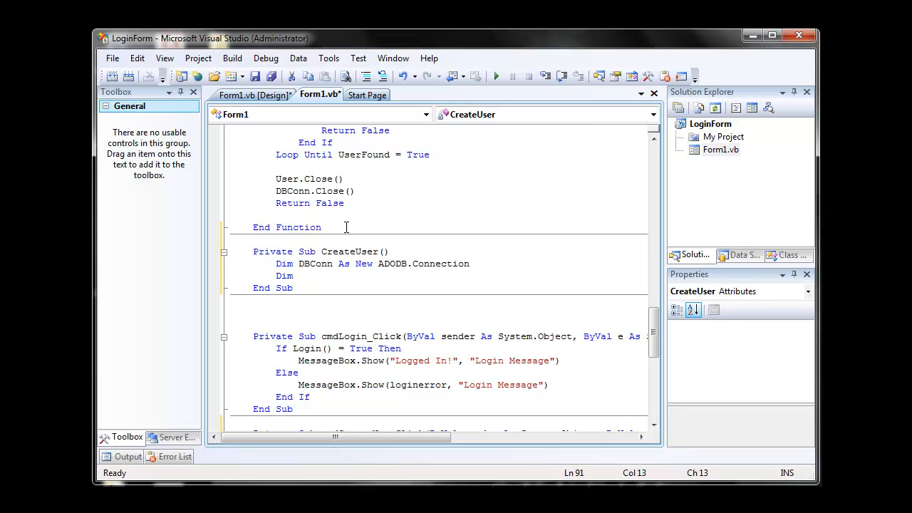
pyautogui.write('NewUser As New')
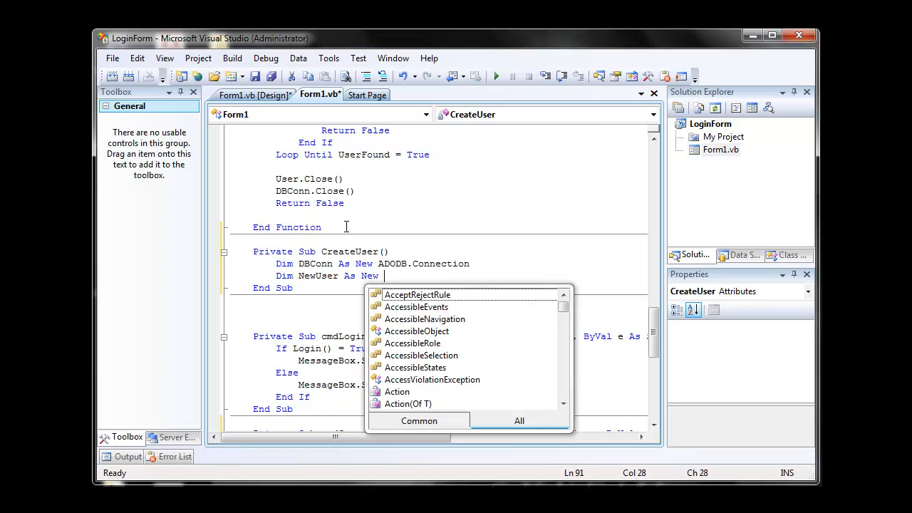
pyautogui.write('ADODB.Recordset')
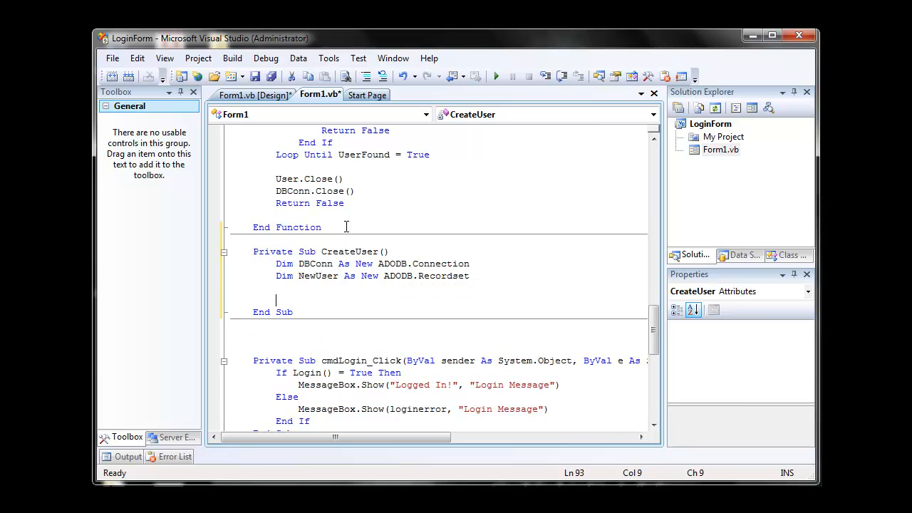
# Step: Begin DBConn.Open with "Provider = Microsoft.Jet.OLEDB.4.0;" as the connection string
pyautogui.write('DBConn')
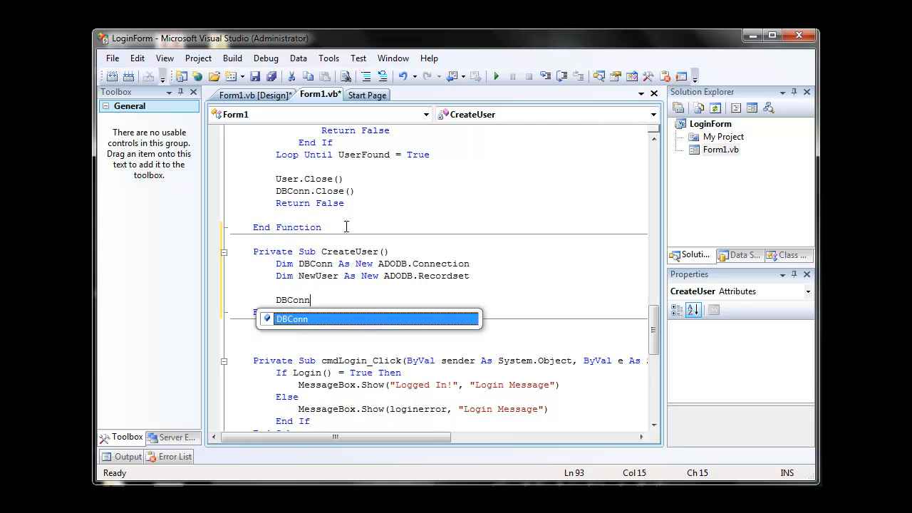
pyautogui.write('.Open (')
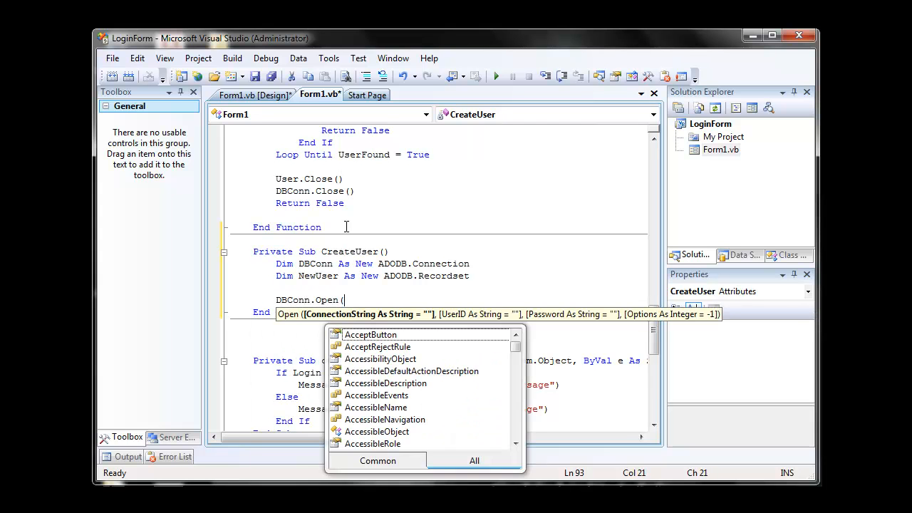
pyautogui.write('"Pr')
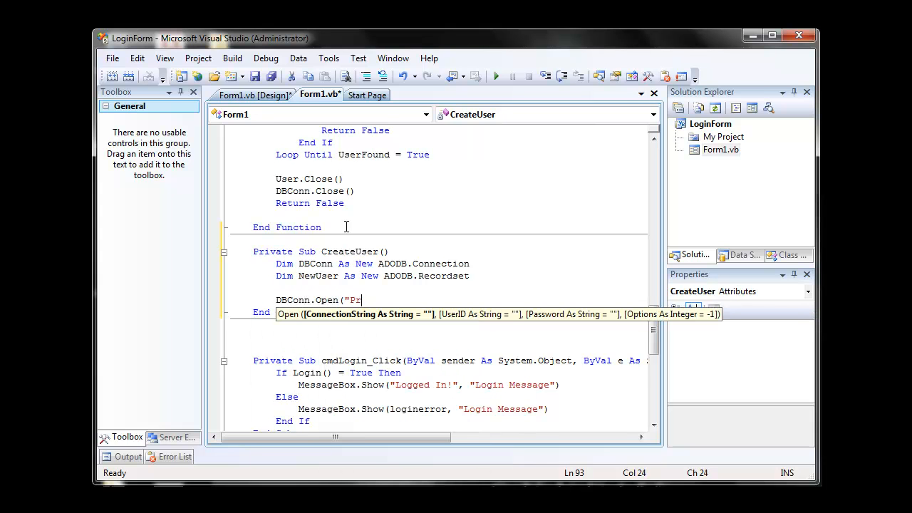
pyautogui.write('ovider')
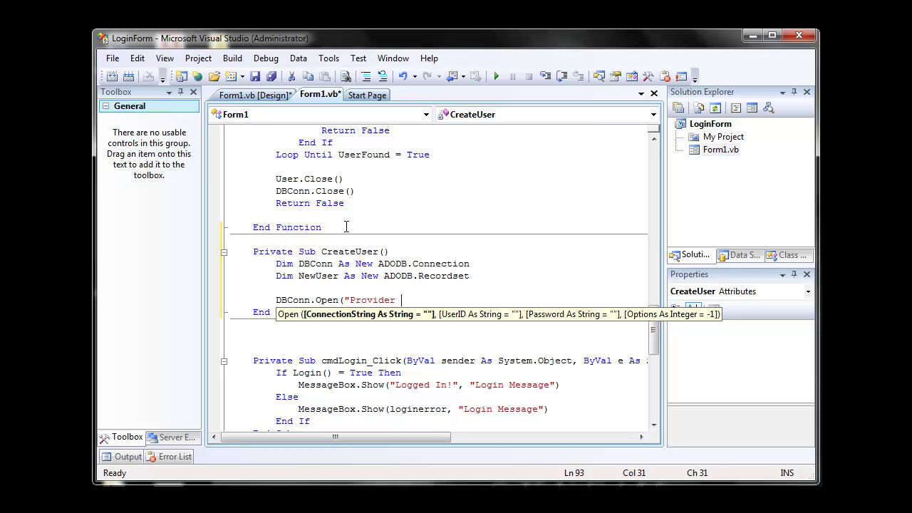
pyautogui.write('- Micro')
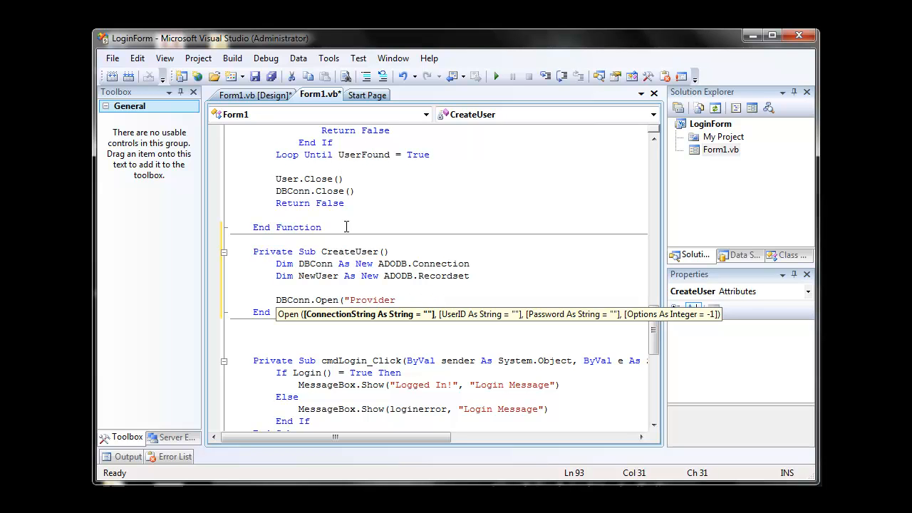
pyautogui.write('= Micro')
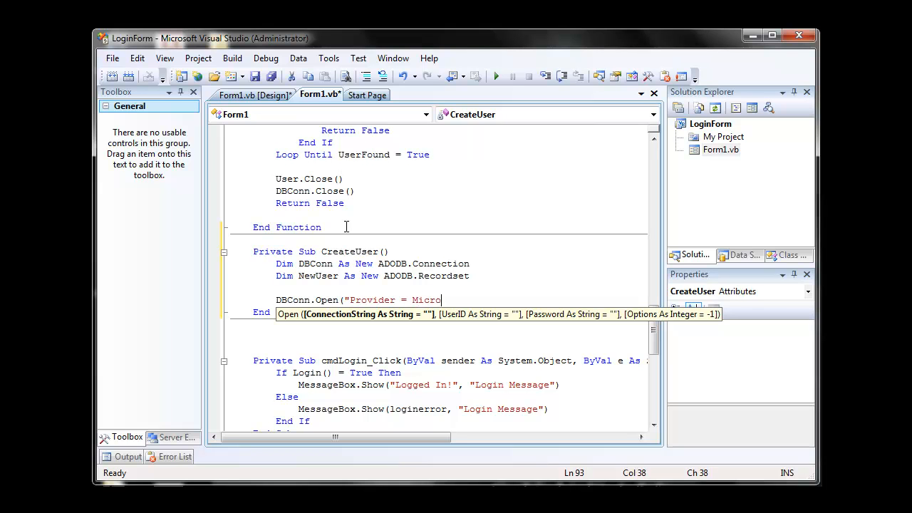
pyautogui.write('soft.Jet.')
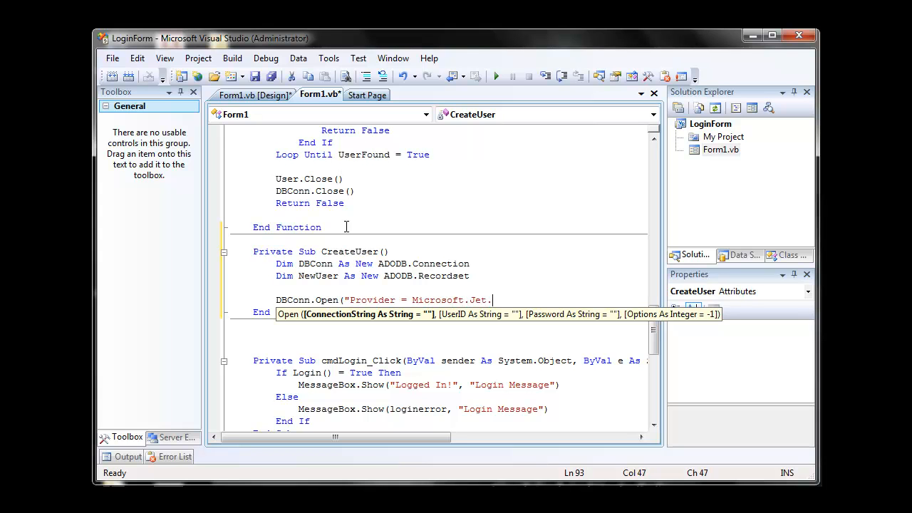
pyautogui.write('OLEDB.4.0')
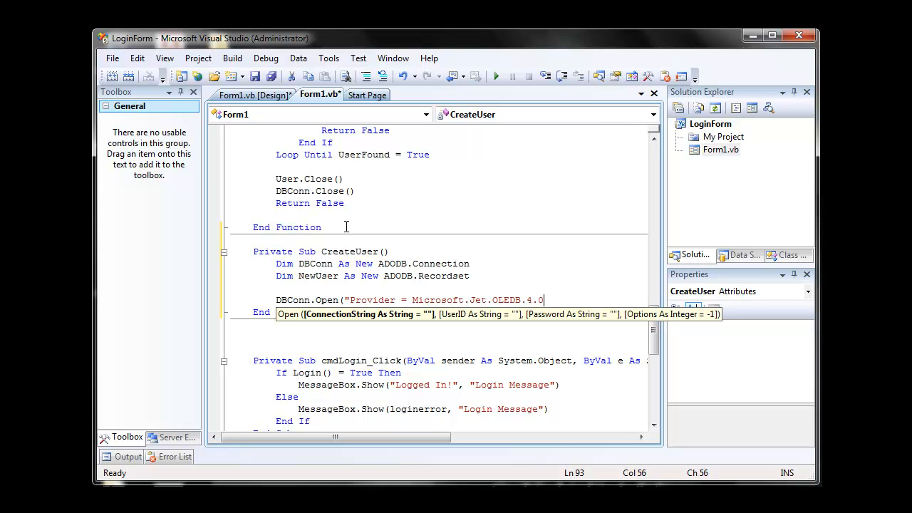
pyautogui.write(';" _')
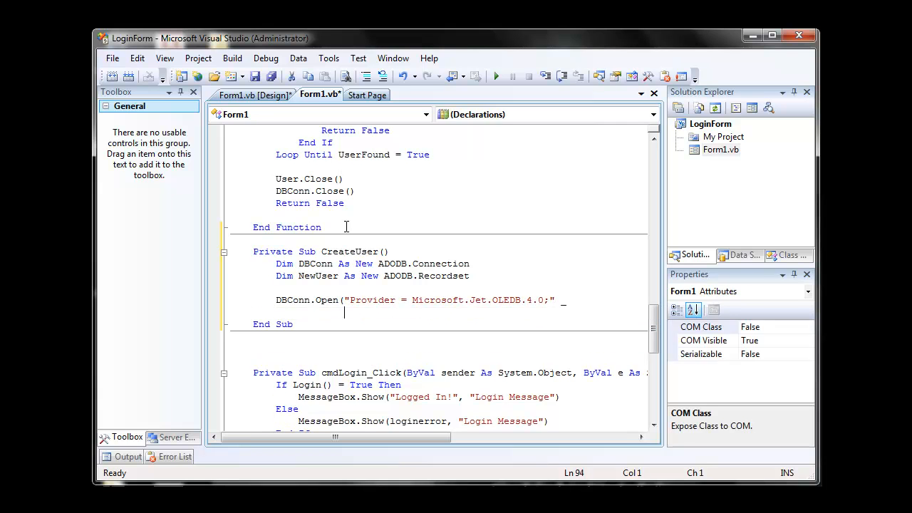
# Step: Append "Data Source = '" & Application.StartupPath & "\ to the connection string
pyautogui.write('& "')
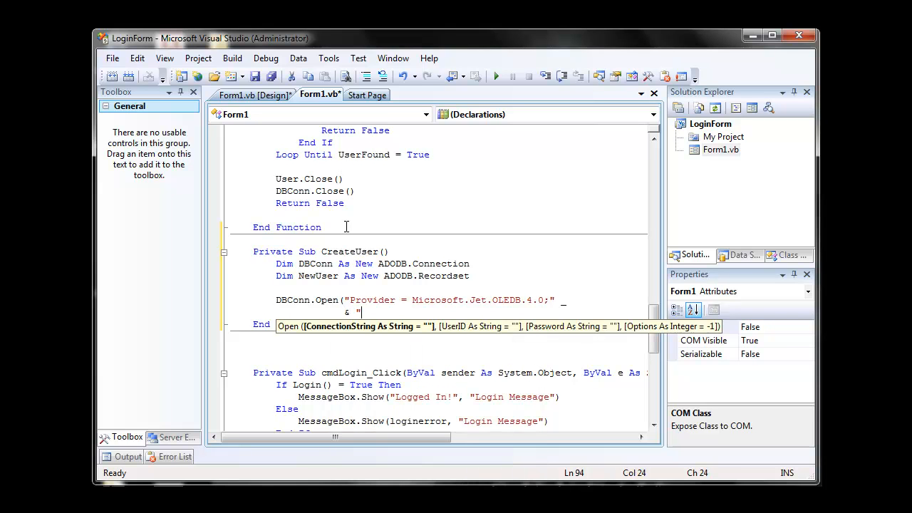
pyautogui.write('DataSou')
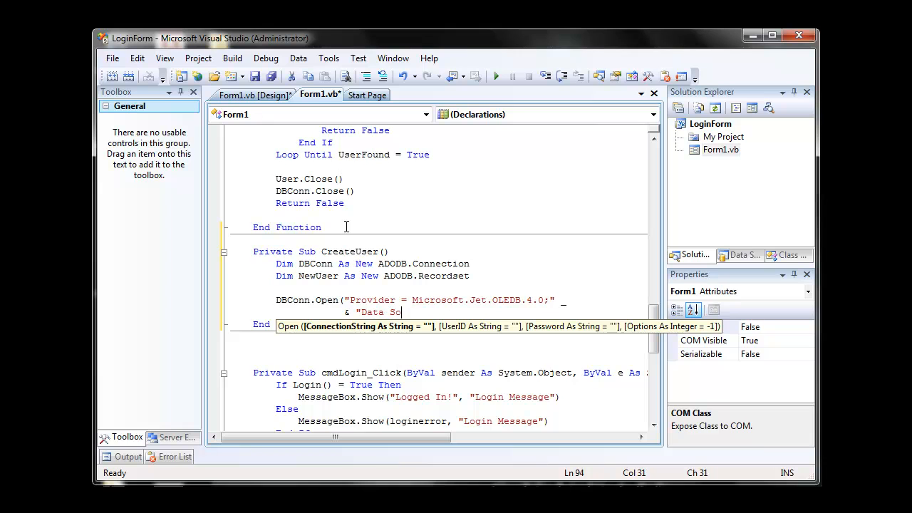
pyautogui.write('urce =')
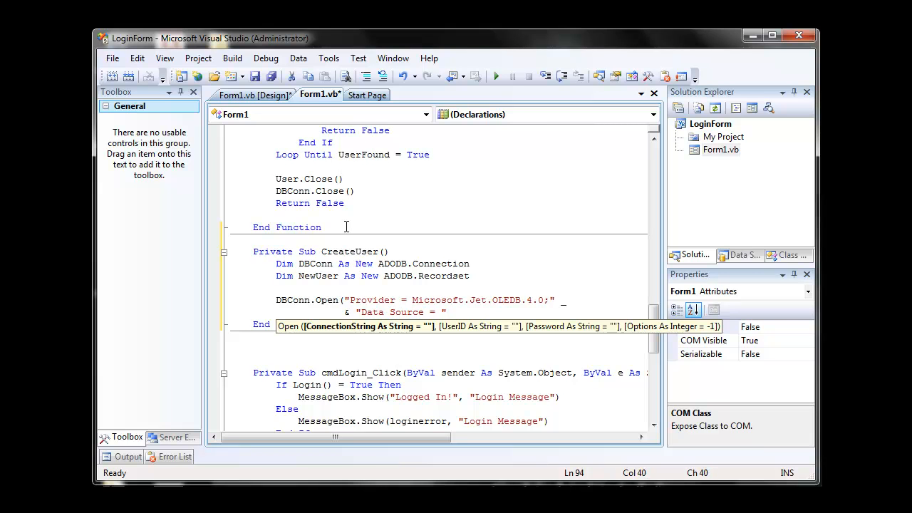
pyautogui.write('"')
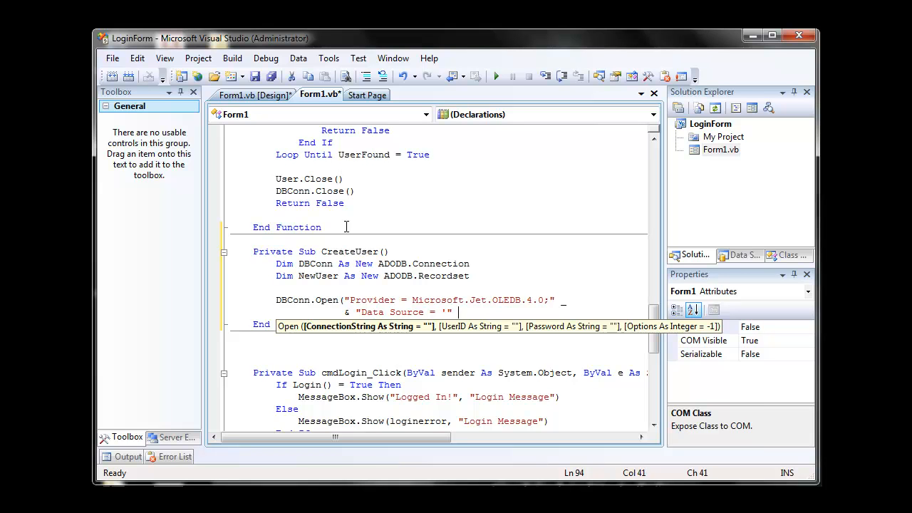
pyautogui.write('Applica')
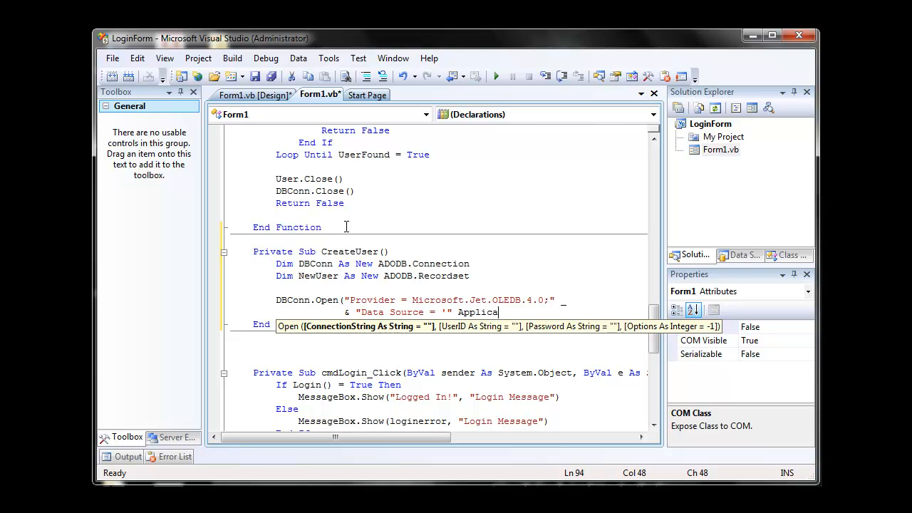
pyautogui.write('tion.')
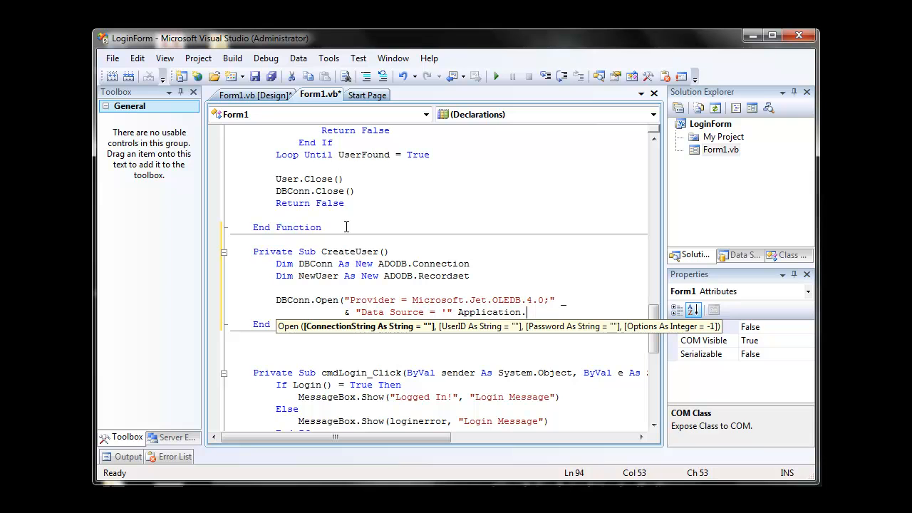
pyautogui.press('BackSpace')
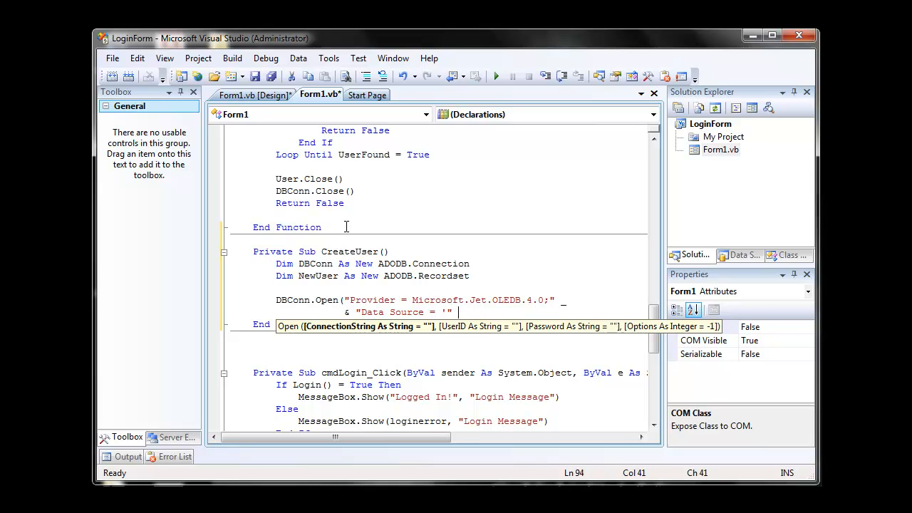
pyautogui.write('Applu')
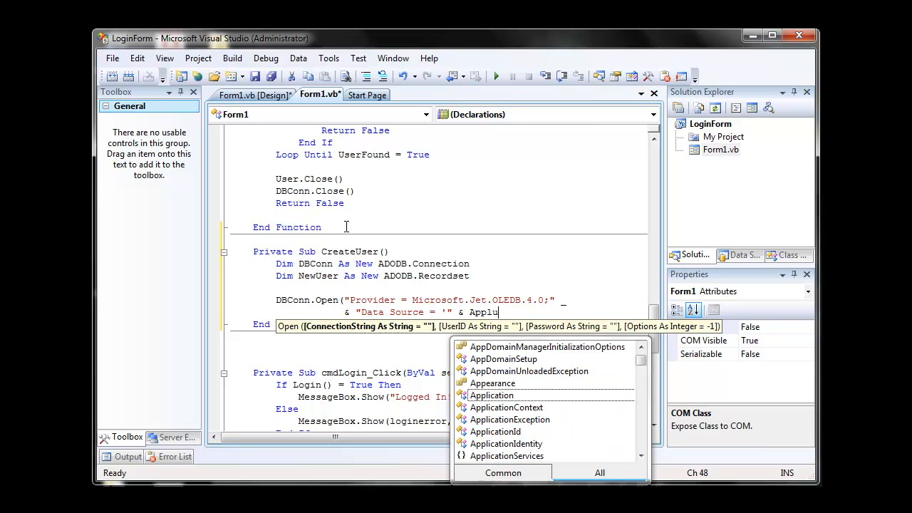
pyautogui.write('ication.St')
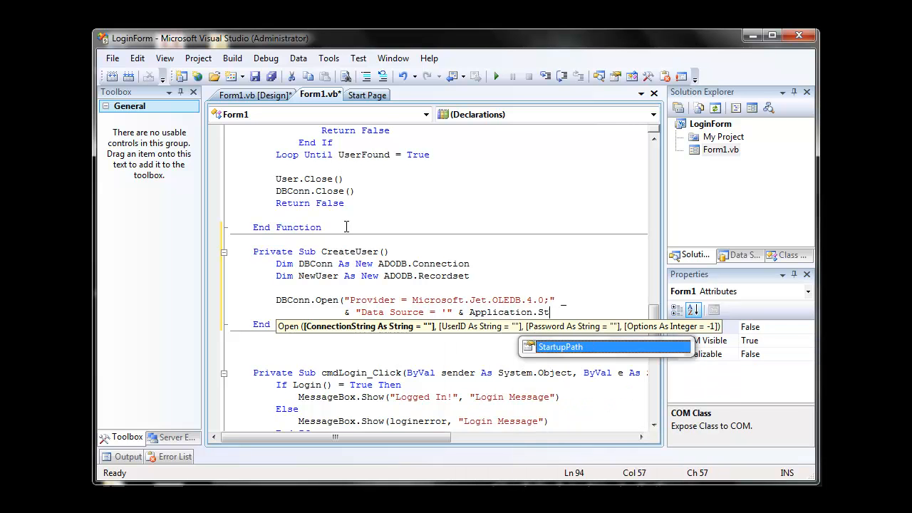
pyautogui.write('artupPath')
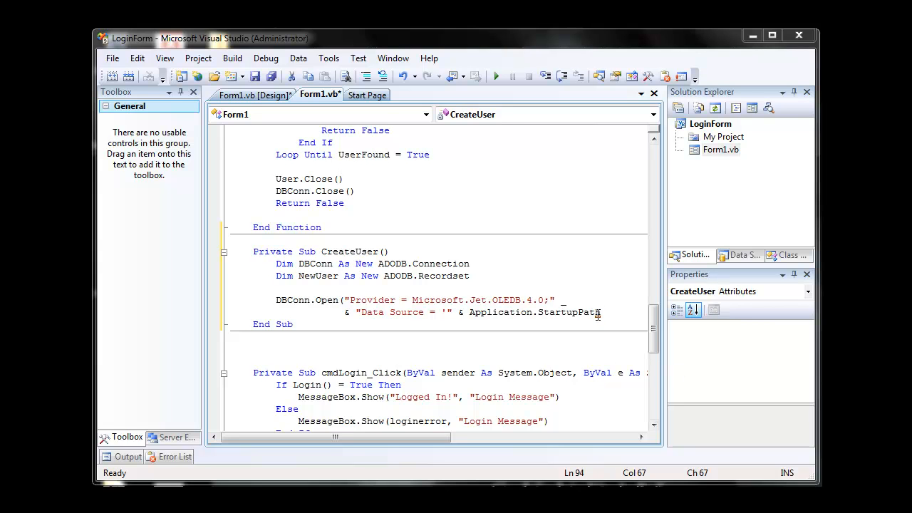
pyautogui.write('&')
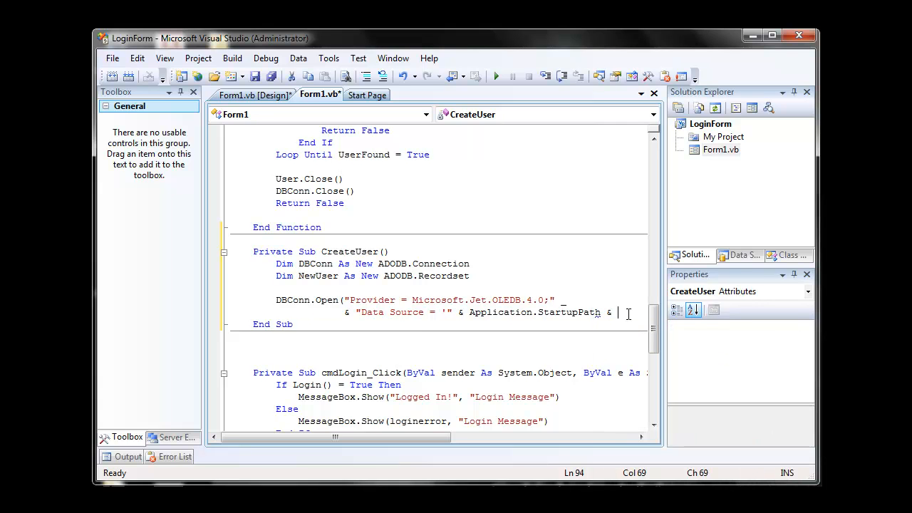
pyautogui.write('"')
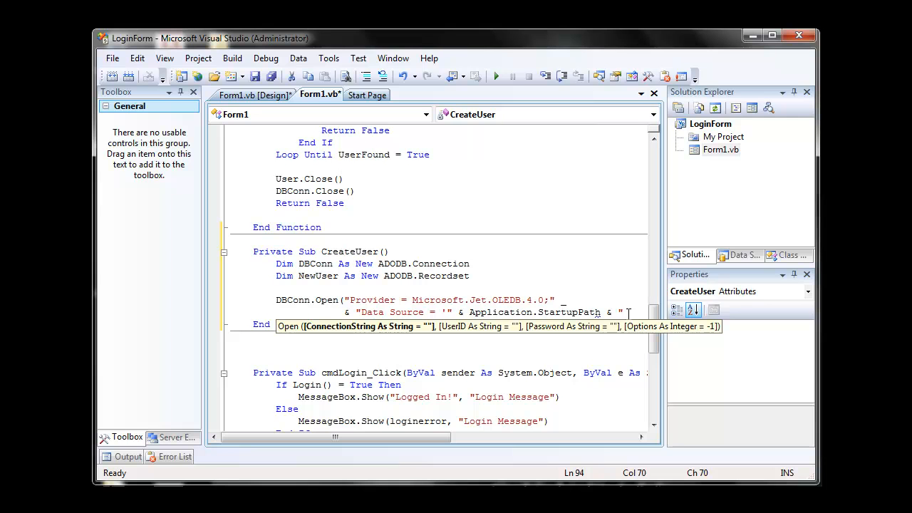
pyautogui.write('\\')
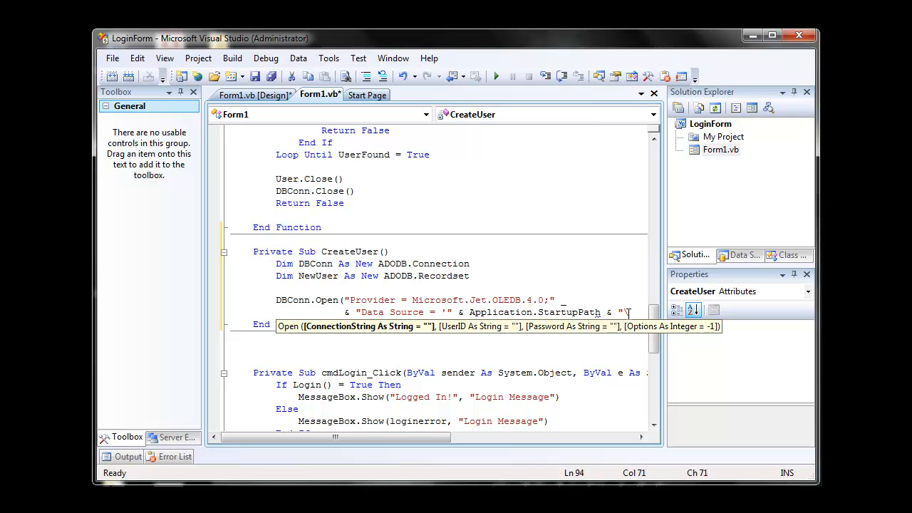
# Step: Complete DBConn.Open and copy in the NewUser.Open line opening UserTable through DBConn
pyautogui.scroll(3)
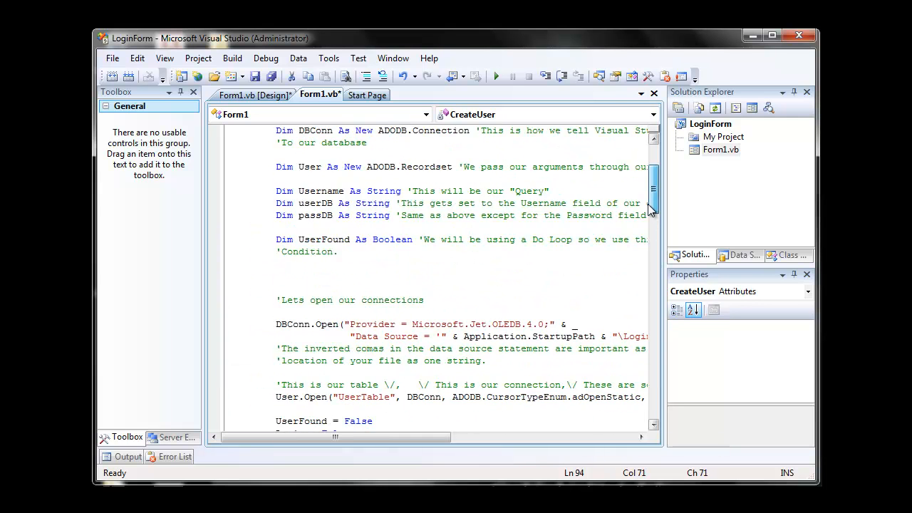
pyautogui.scroll(-3)
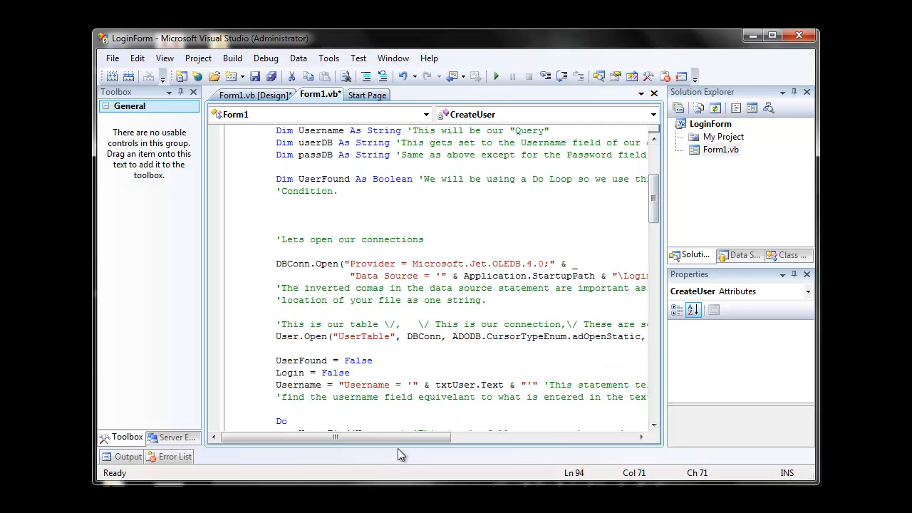
pyautogui.hscroll(3)
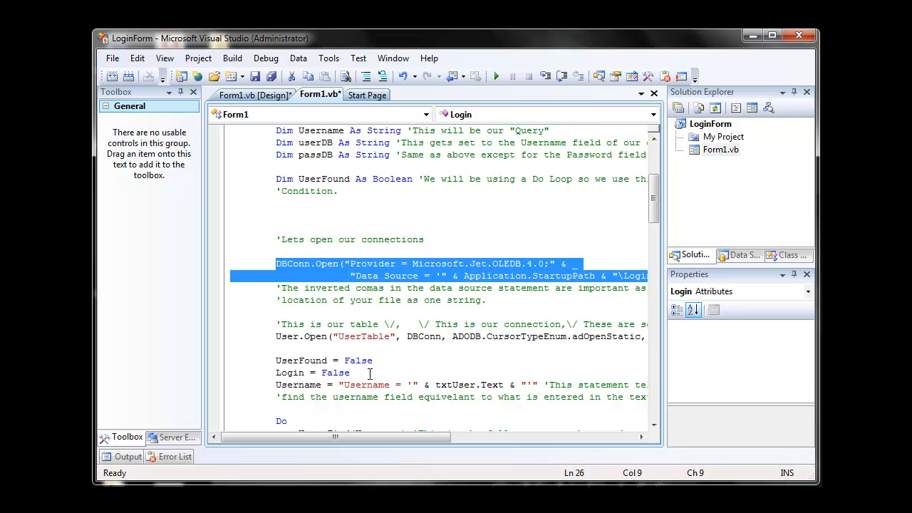
pyautogui.scroll(-3)
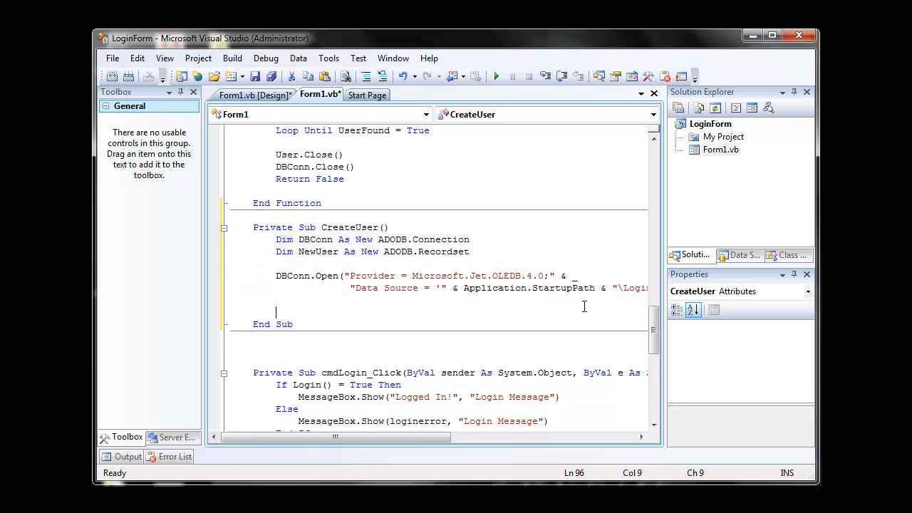
pyautogui.scroll(3)
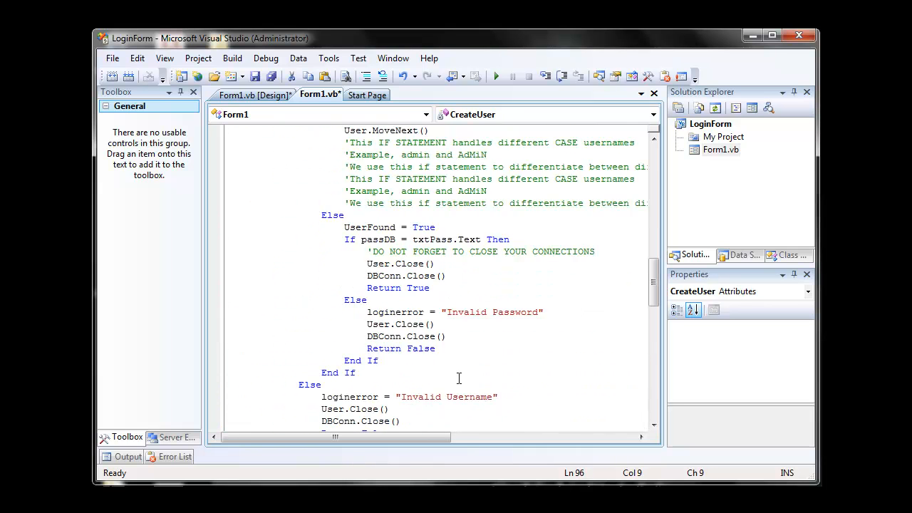
pyautogui.scroll(3)
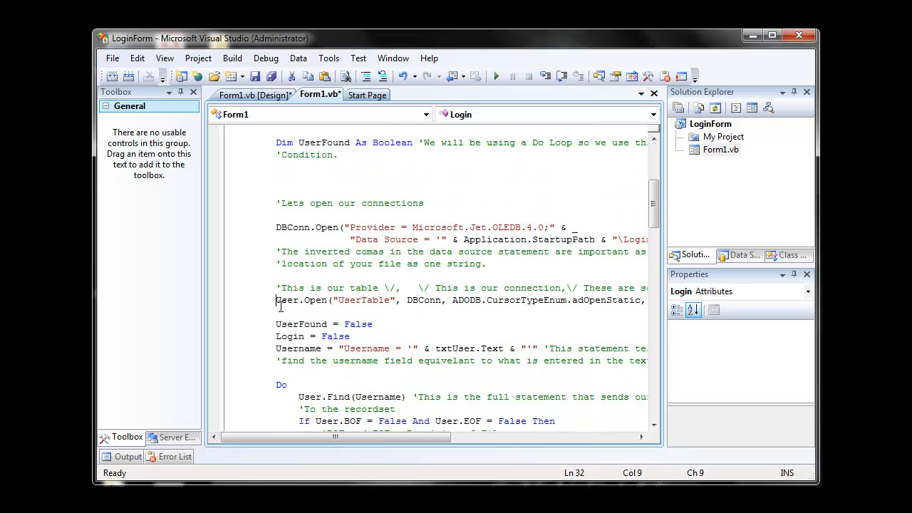
pyautogui.scroll(-3)
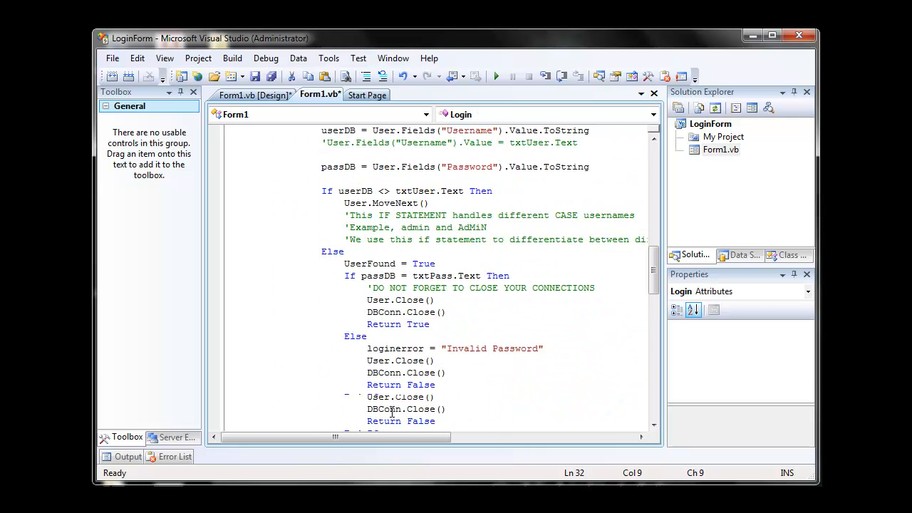
pyautogui.scroll(-3)
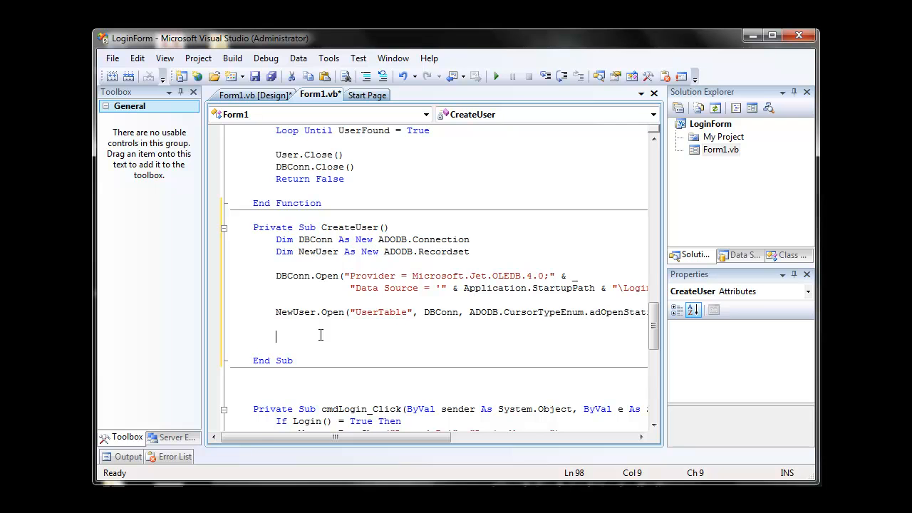
# Step: Add NewUser.AddNew() and set Fields("Username").Value = txtUser.Text
pyautogui.write('NewUser.N')
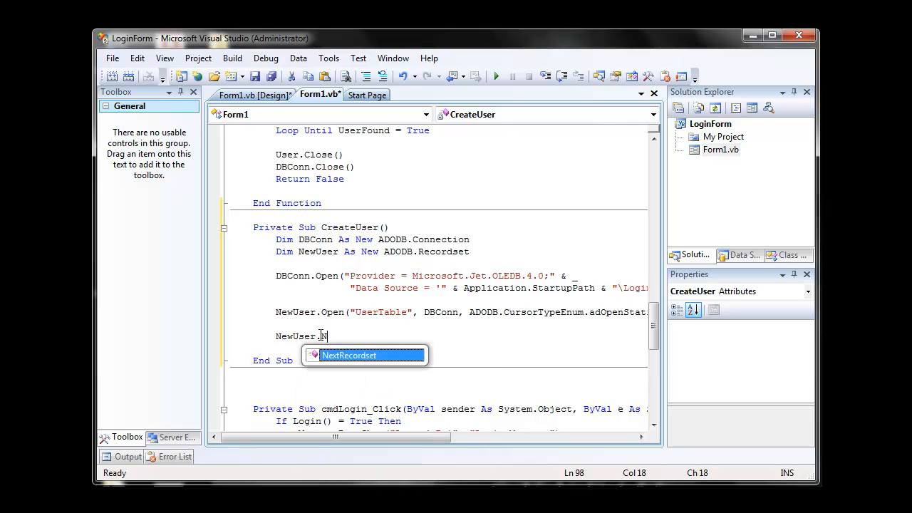
pyautogui.write('AddNew()')
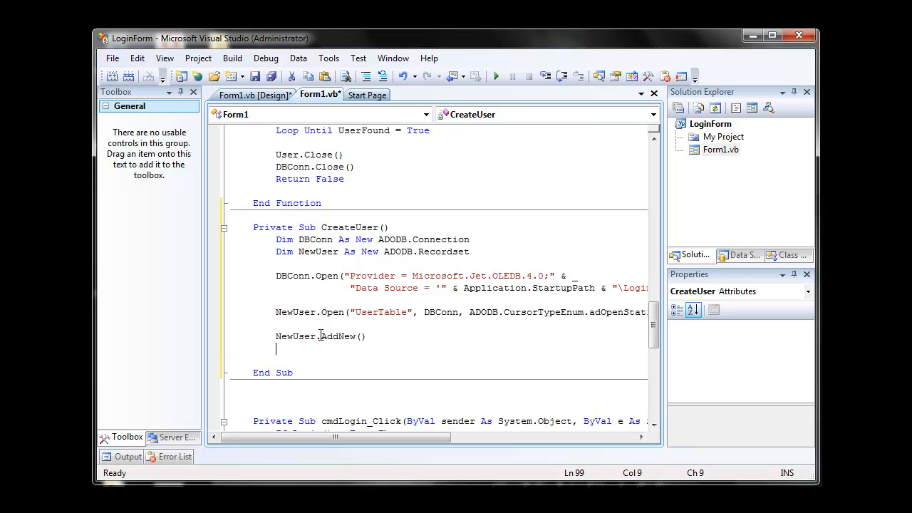
pyautogui.write('NewUser.Fields(')
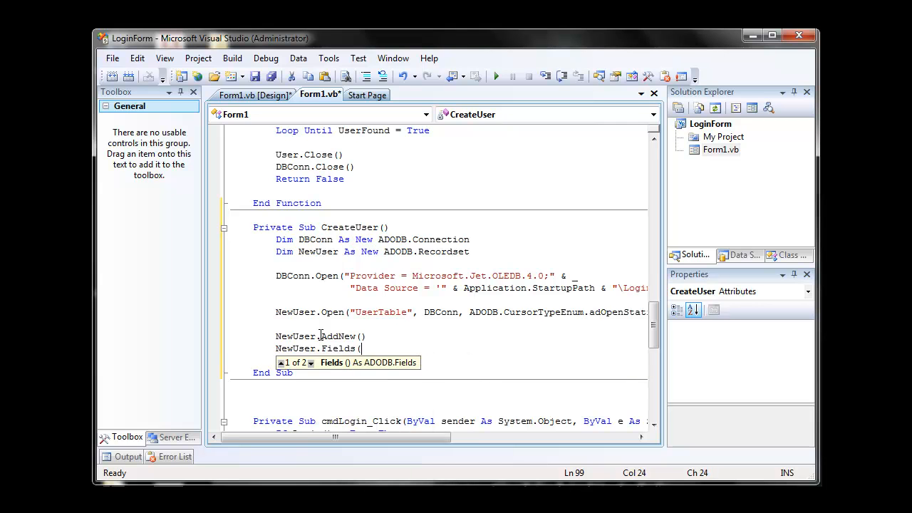
pyautogui.write('"Username")')
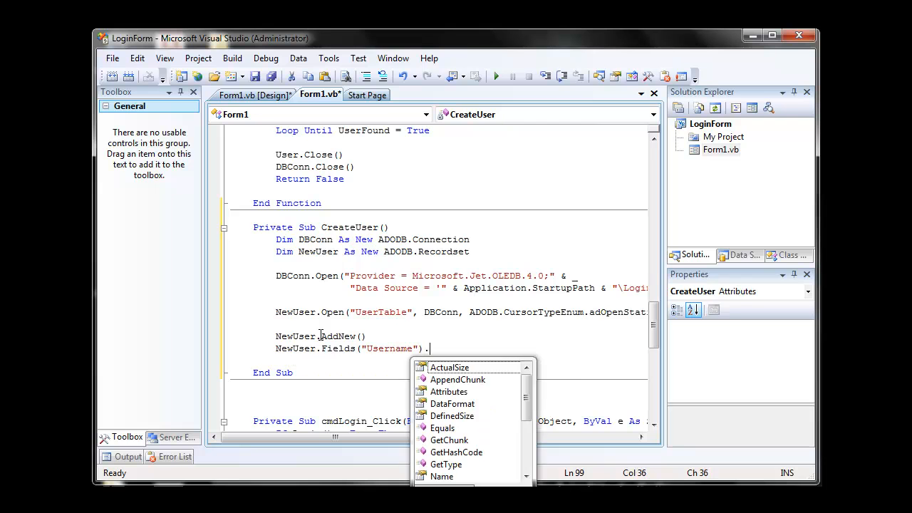
pyautogui.write('.Value =')
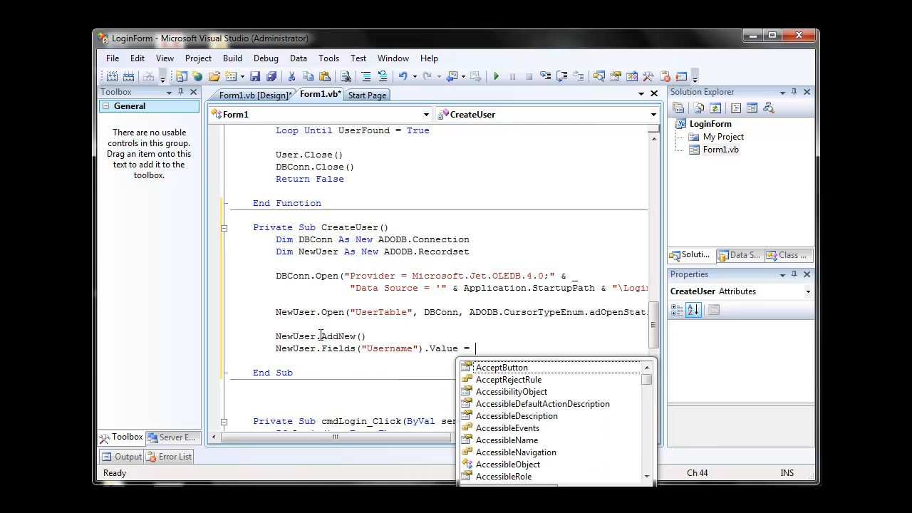
pyautogui.write('txtUser.Text')
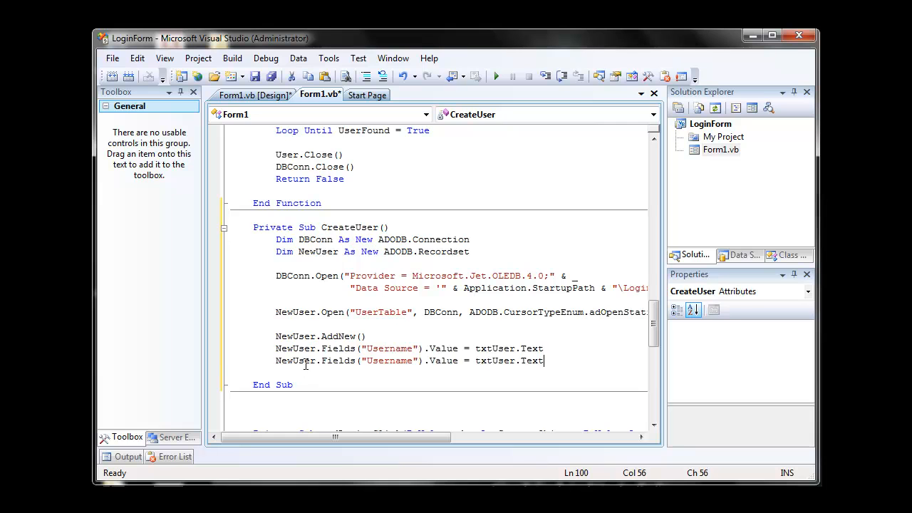
# Step: Change the duplicated line to set Fields("Password").Value from txtPass.Text
pyautogui.doubleClick(389, 361)
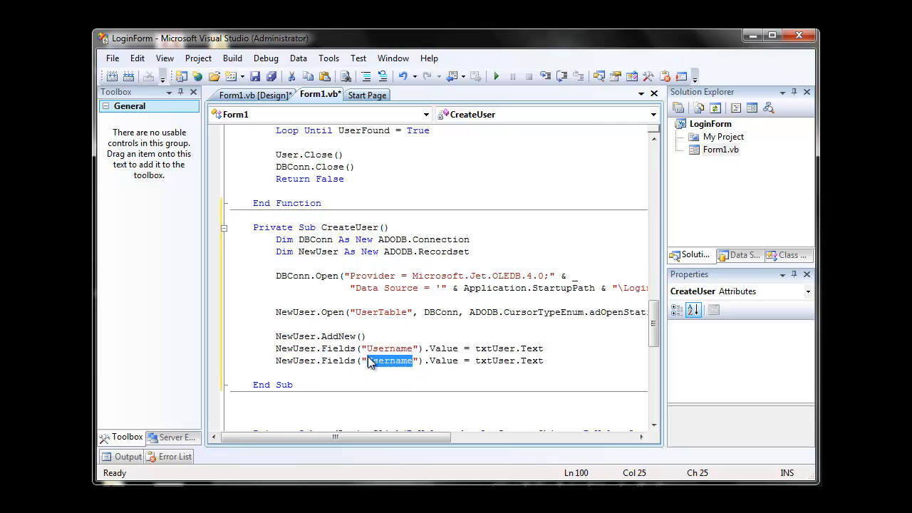
pyautogui.write('Password')
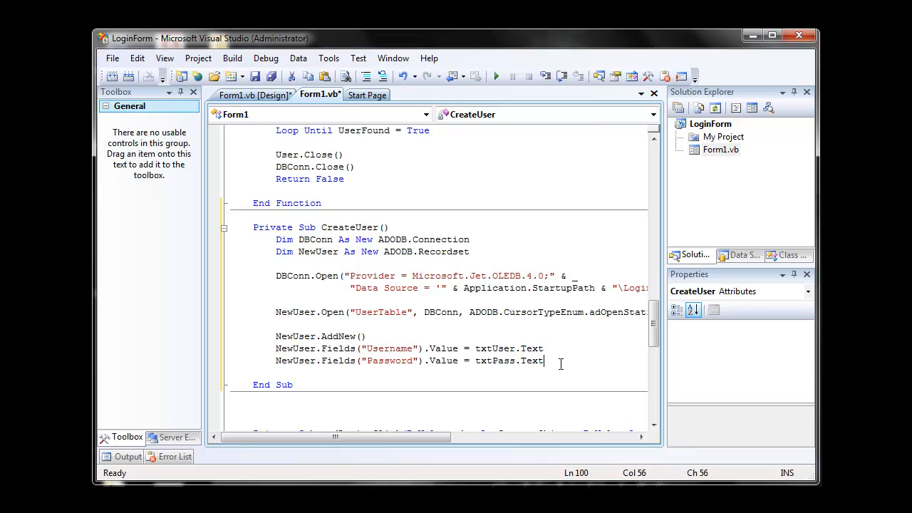
# Step: End CreateUser with NewUser.Update() and start a Call statement in cmdCreateNew_Click
pyautogui.scroll(-3)
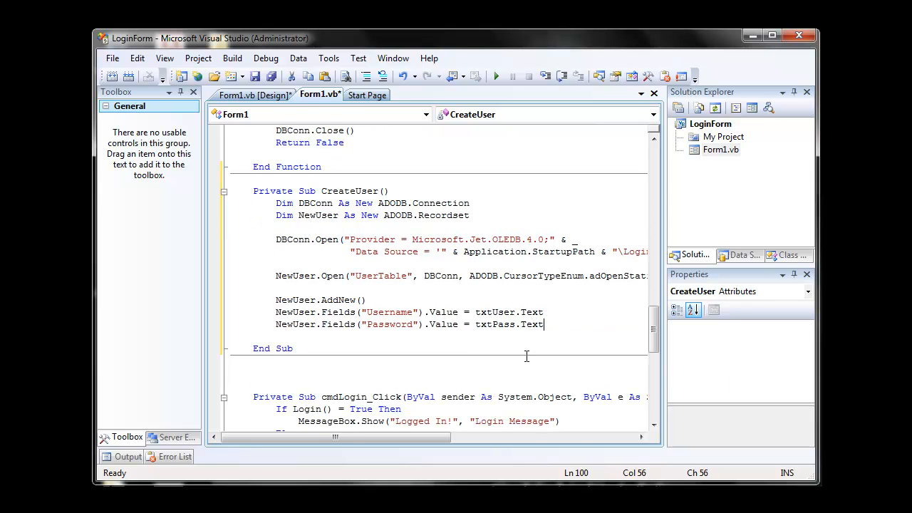
pyautogui.moveTo(512, 354)
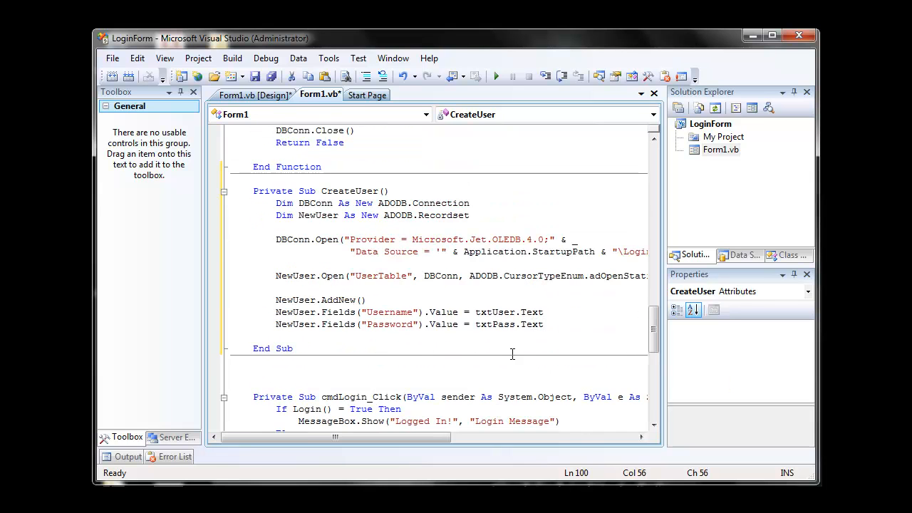
pyautogui.click(543, 325)
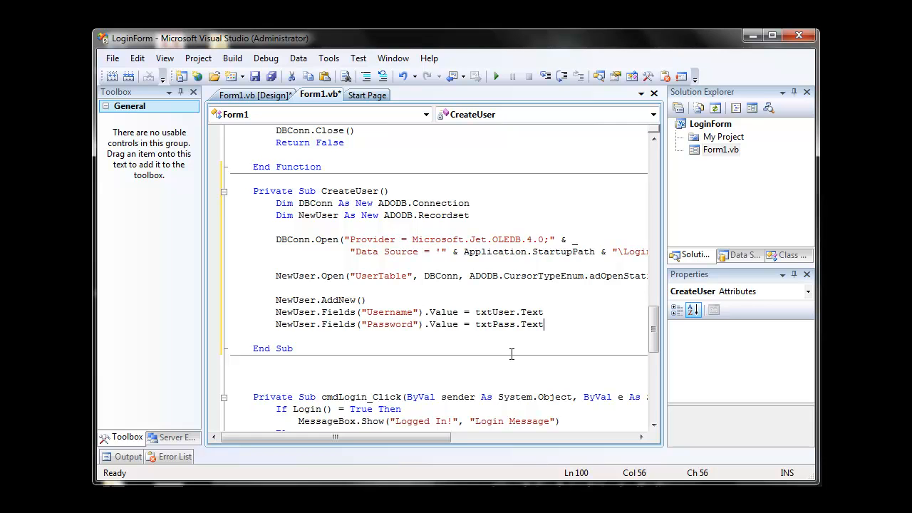
pyautogui.press('enter')
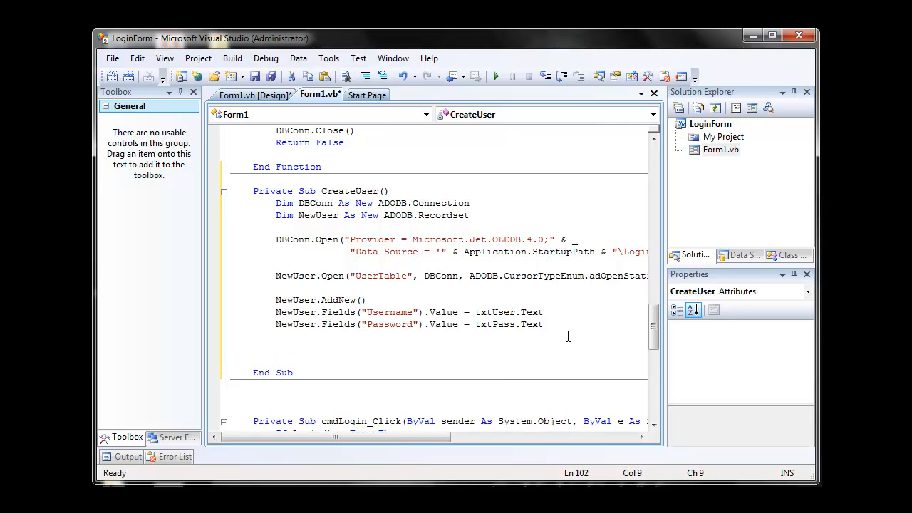
pyautogui.write('NewUser')
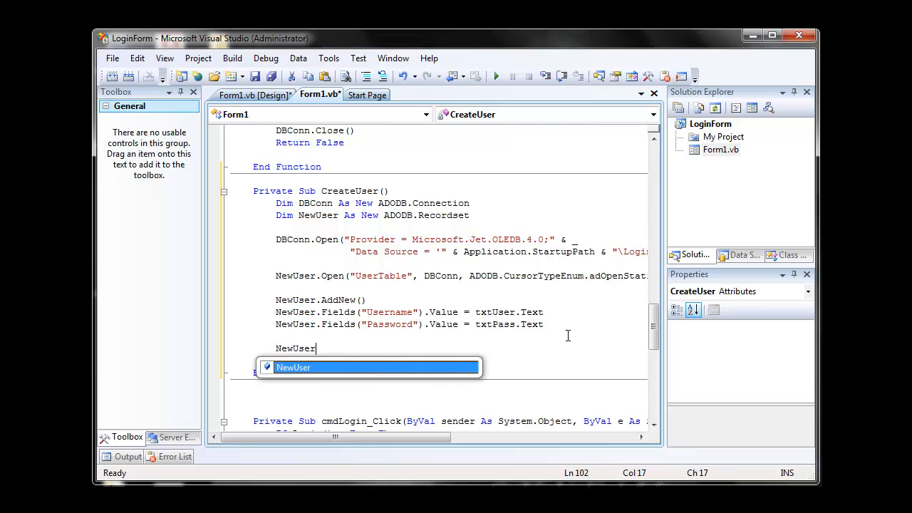
pyautogui.write('.Update(')
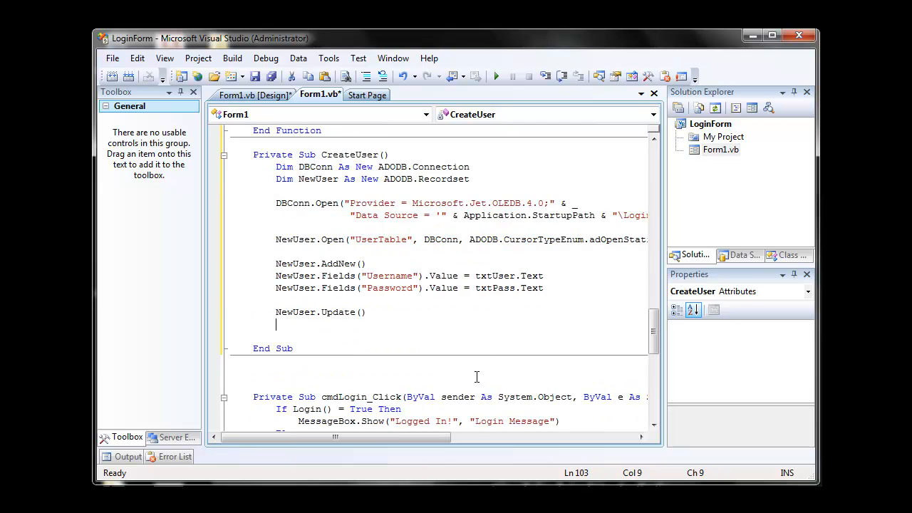
pyautogui.scroll(-3)
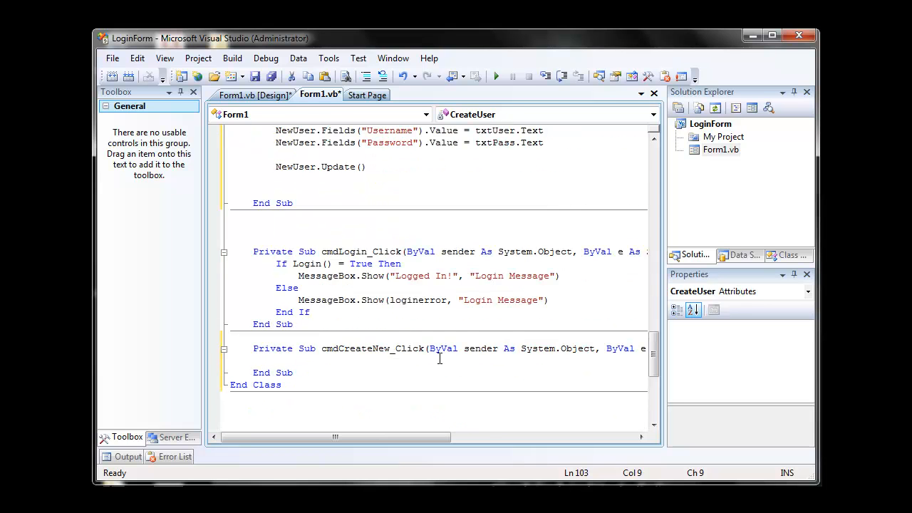
pyautogui.write('Call')
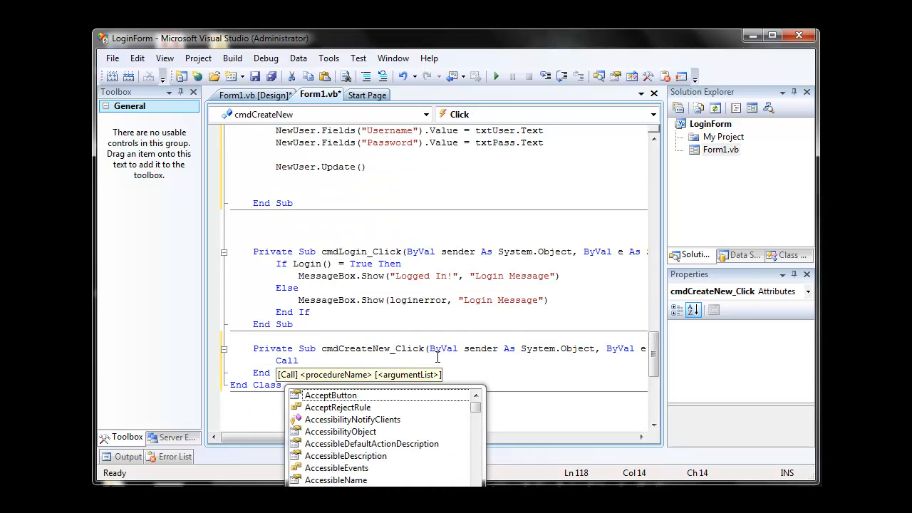
# Step: Call CreateUser() and start MessageBox.Show with "User Created" & "Details:" & Chr(13)
pyautogui.write('CreateUser()')
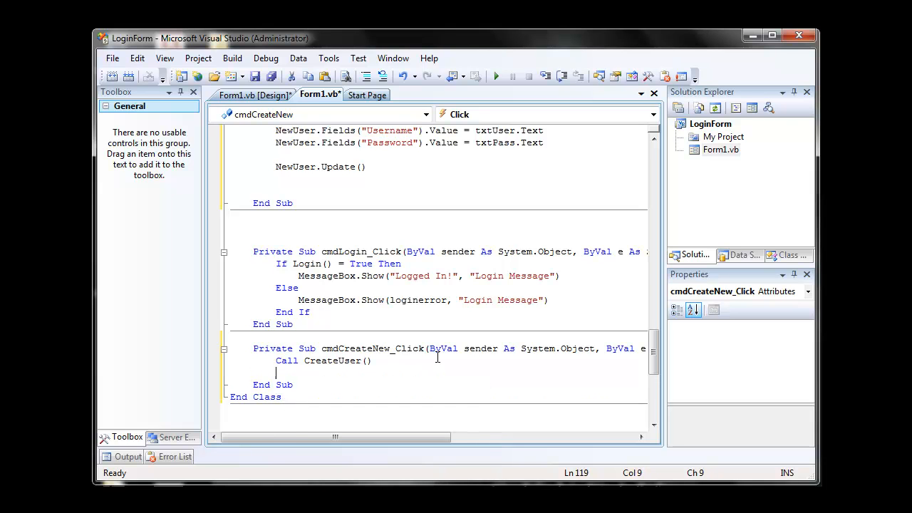
pyautogui.write('MessageBox.Show (')
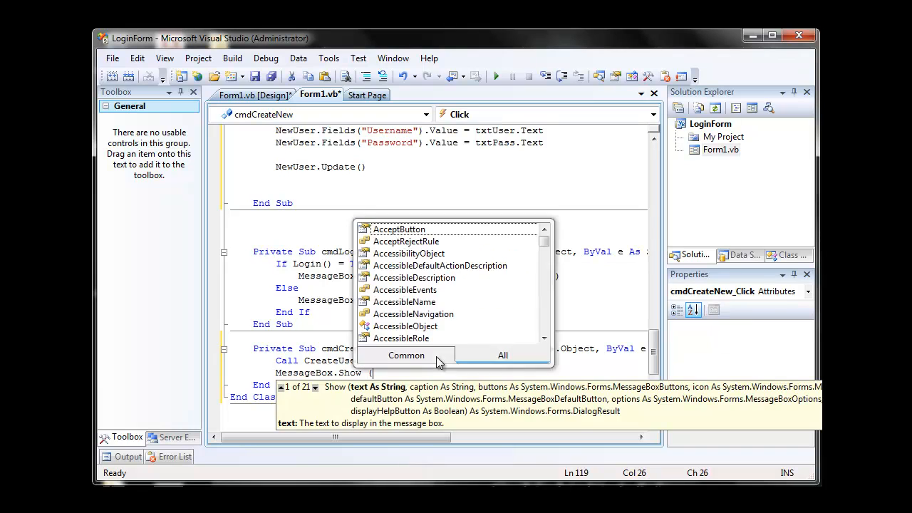
pyautogui.write('"User C')
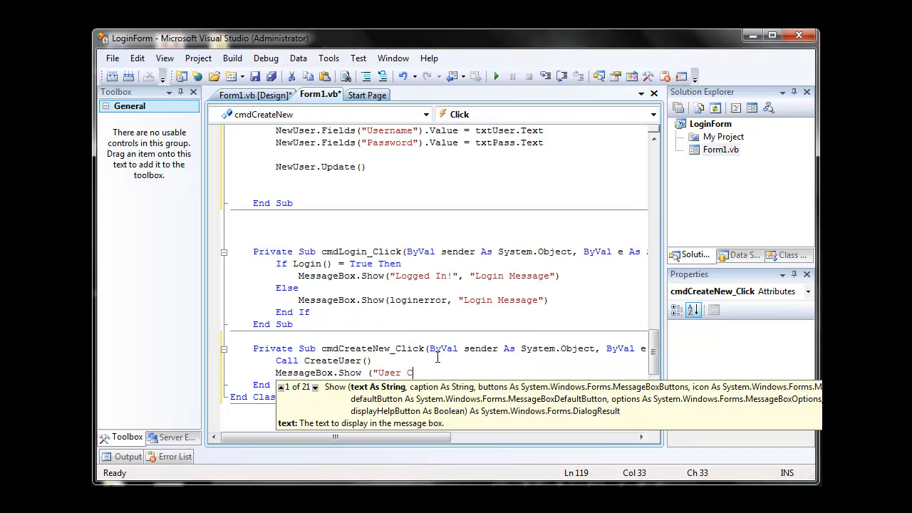
pyautogui.write('reated')
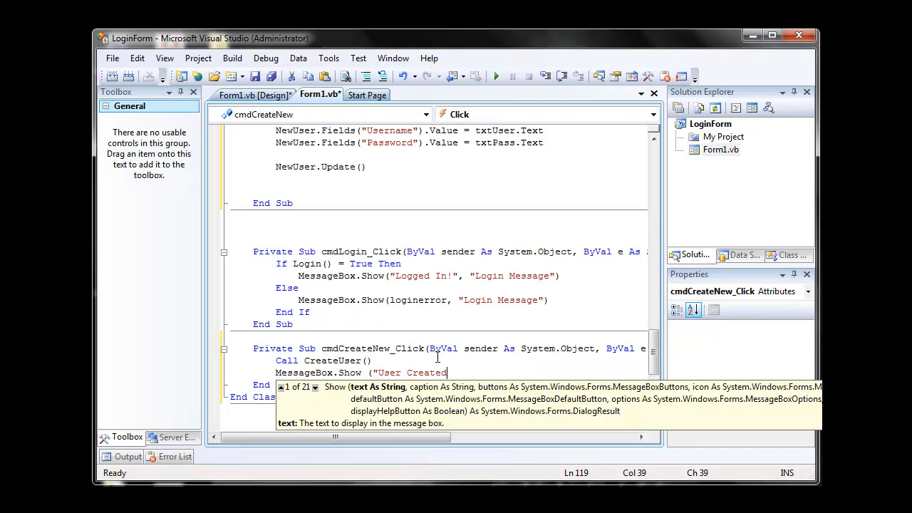
pyautogui.write('" & Chr(13')
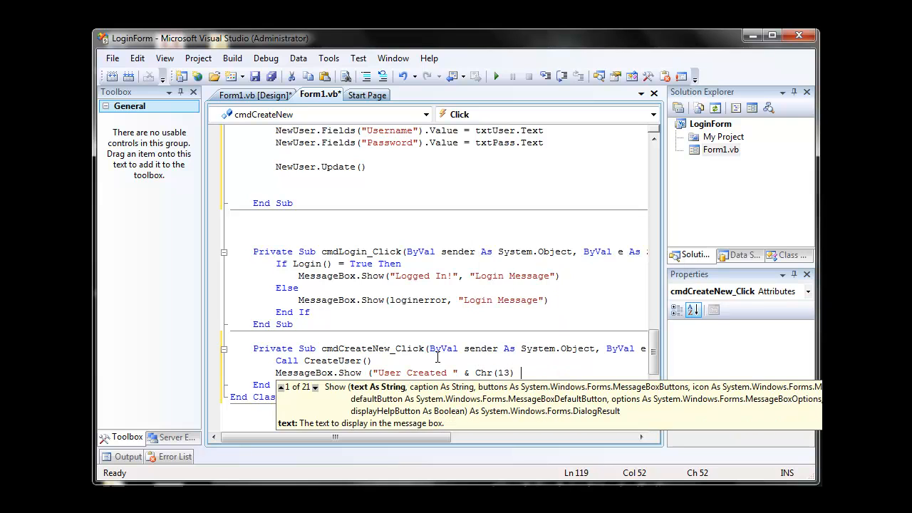
pyautogui.write('&')
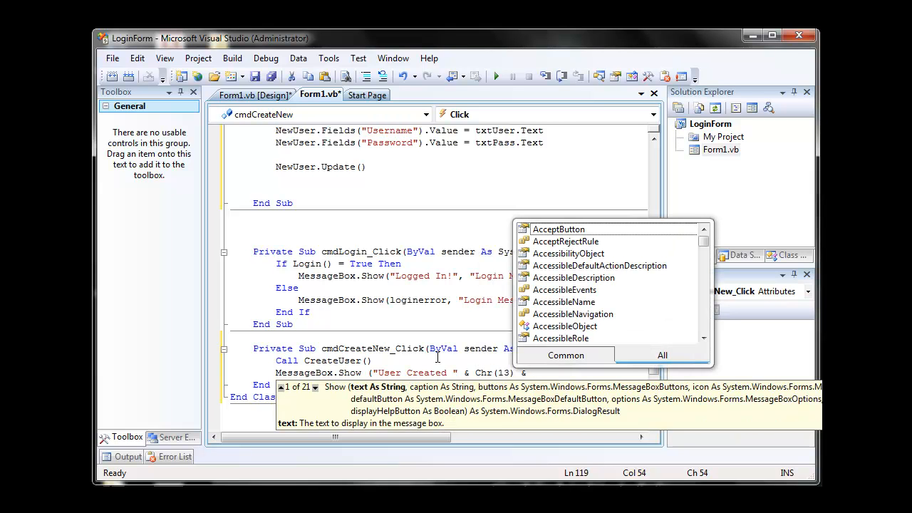
pyautogui.write('"De')
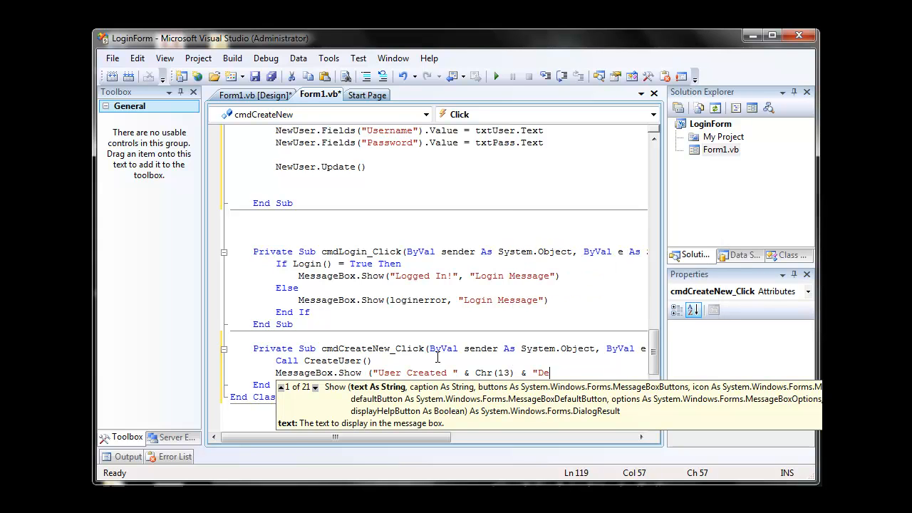
pyautogui.write('tails')
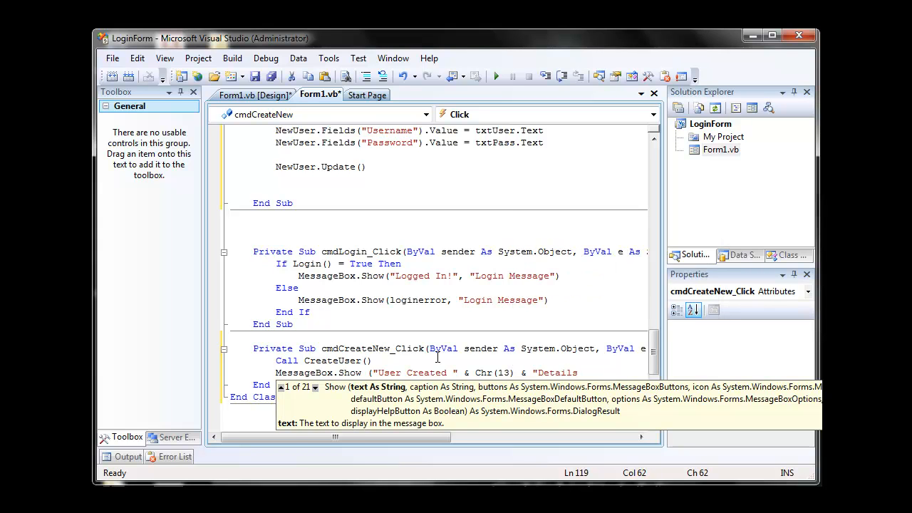
pyautogui.write(':')
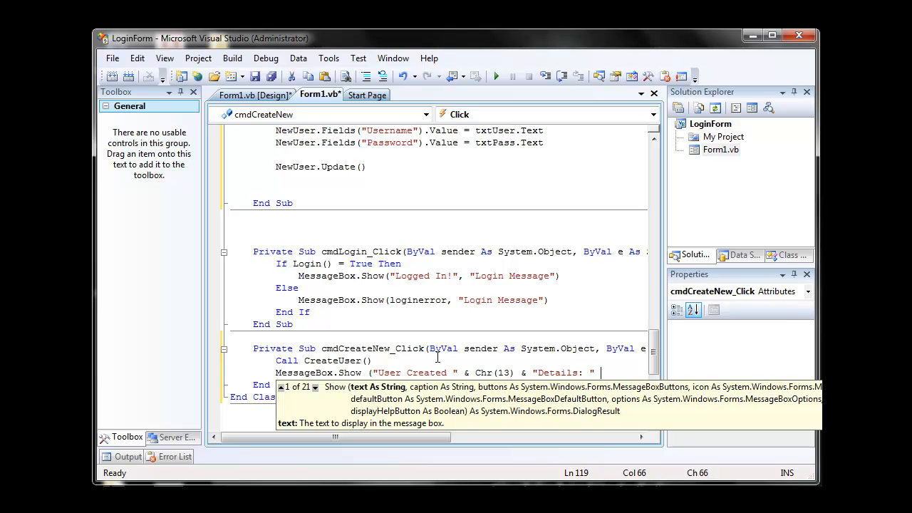
pyautogui.write('Chr(13) & "User')
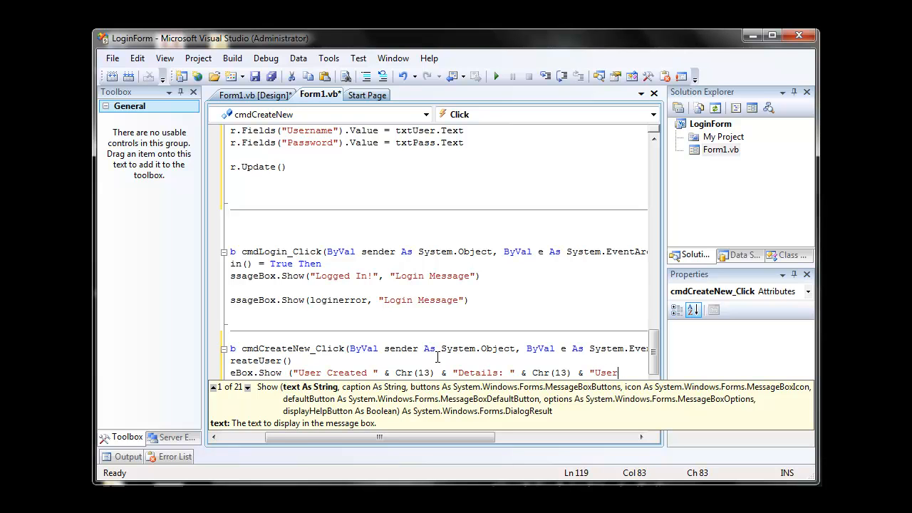
# Step: Append "Username: " & txtUser.Text, Chr(13) and "Password: " & txtPass.Text to the message
pyautogui.write('name')
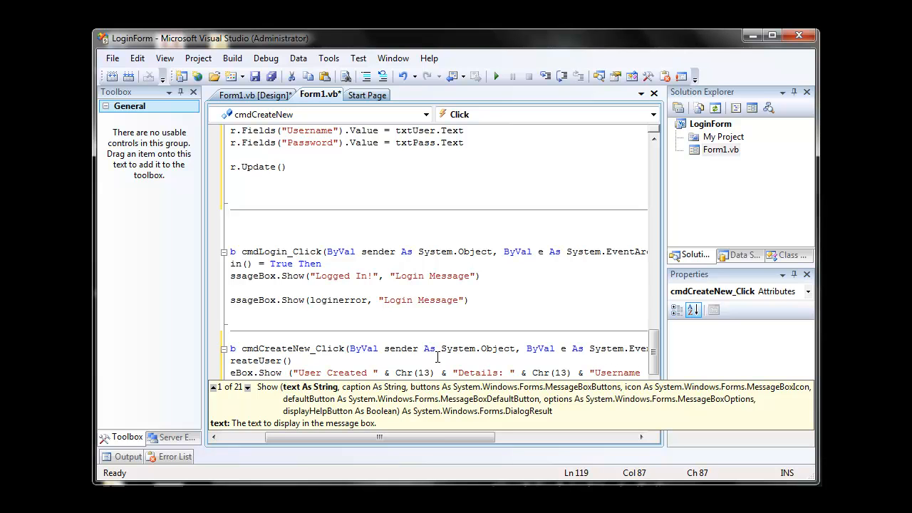
pyautogui.hscroll(3)
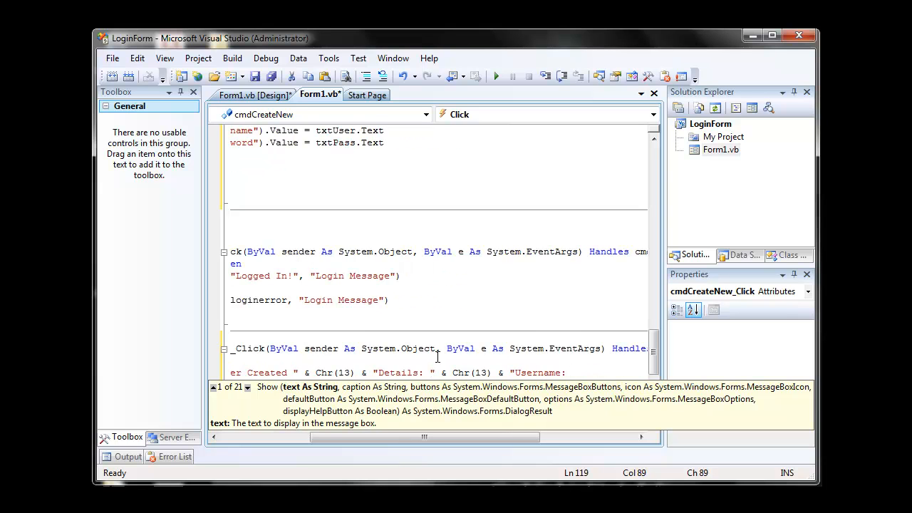
pyautogui.write('t')
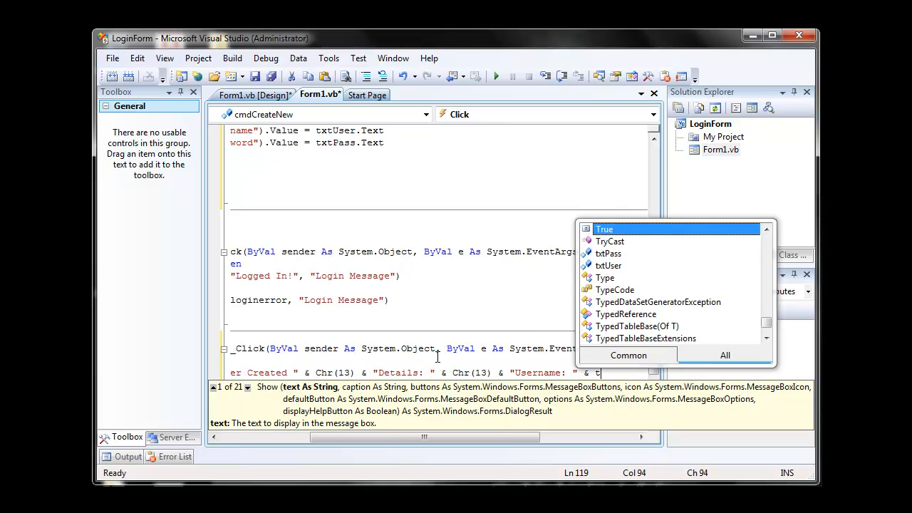
pyautogui.write('txtUser.Text &')
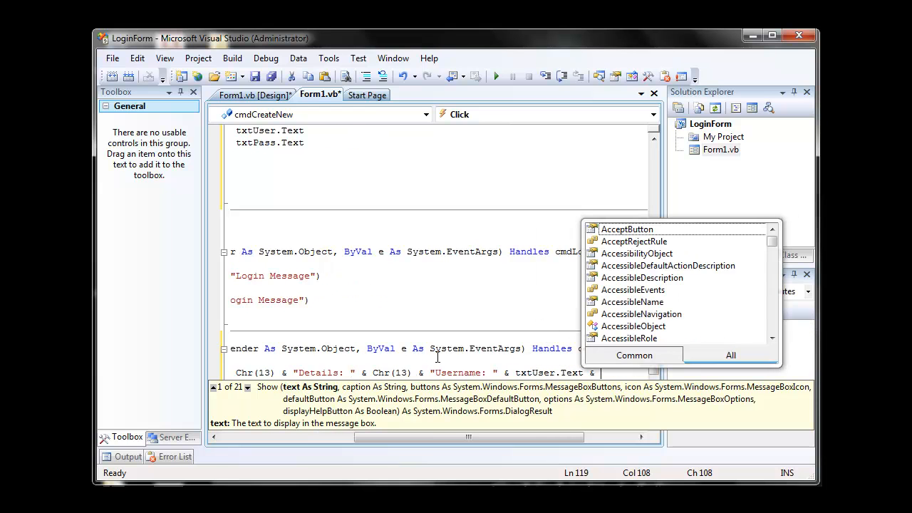
pyautogui.write('Chr(13) & "Pa')
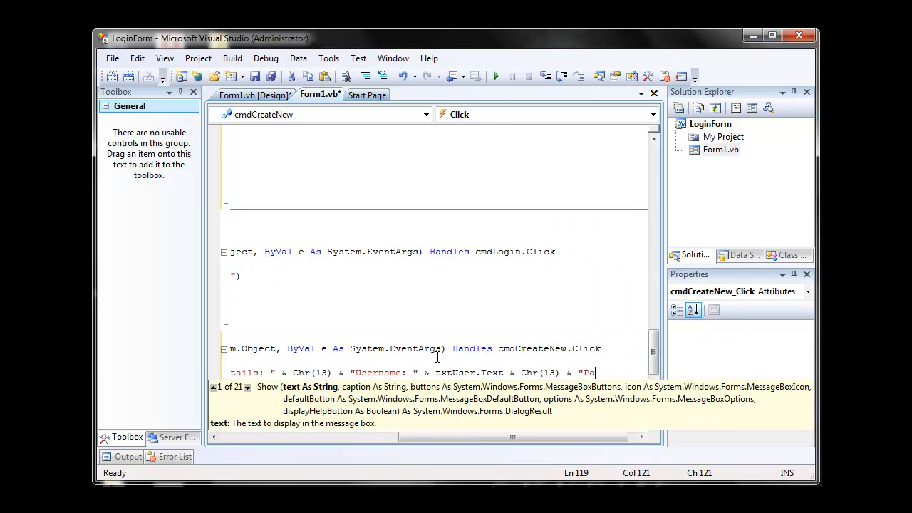
pyautogui.write('ssword')
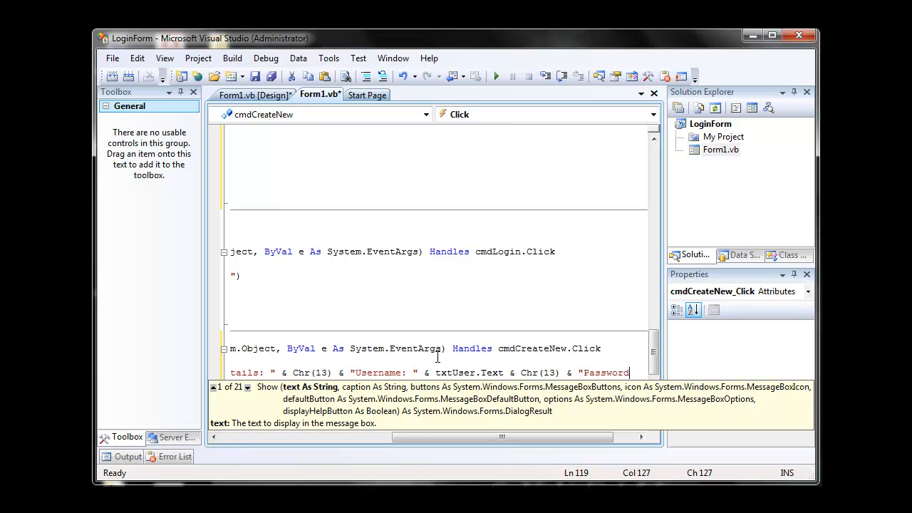
pyautogui.write('.')
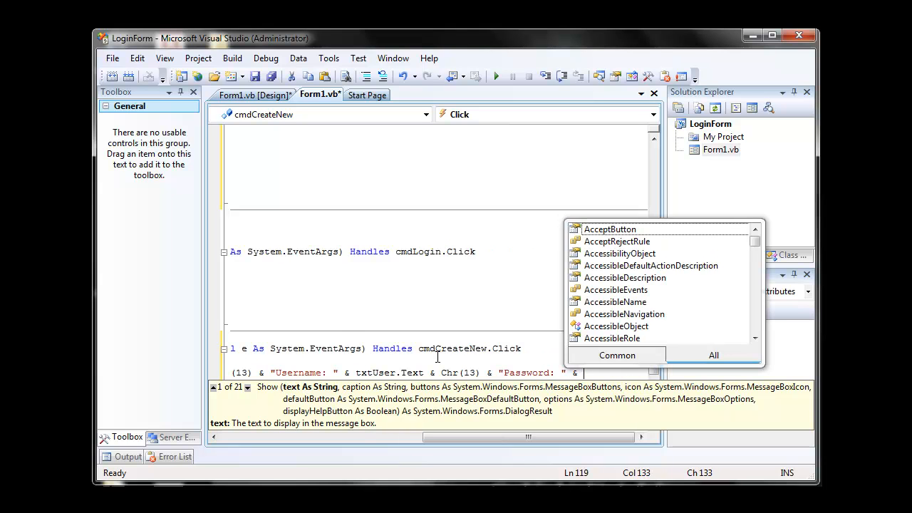
pyautogui.write('txtPass.Text)')
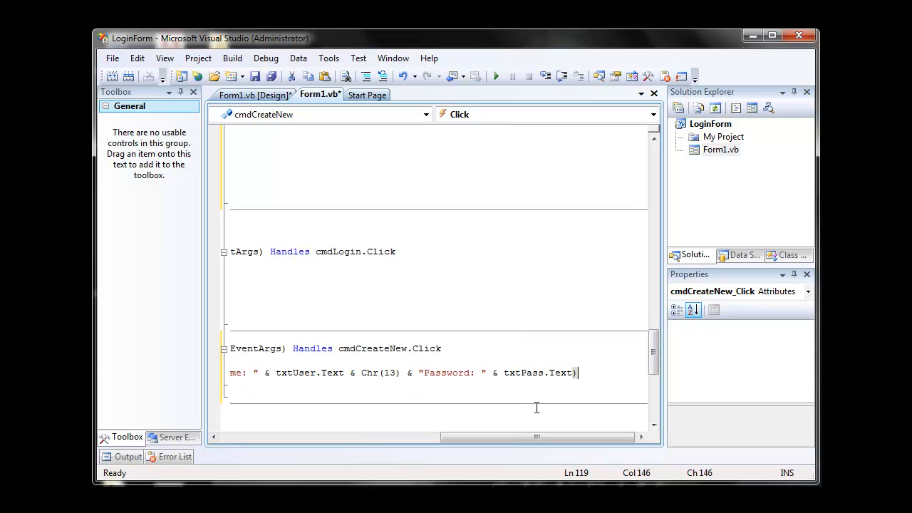
# Step: Break MessageBox.Show into three continued lines with ' & _' and start the build with F5
pyautogui.moveTo(534, 436); pyautogui.dragTo(314, 436)
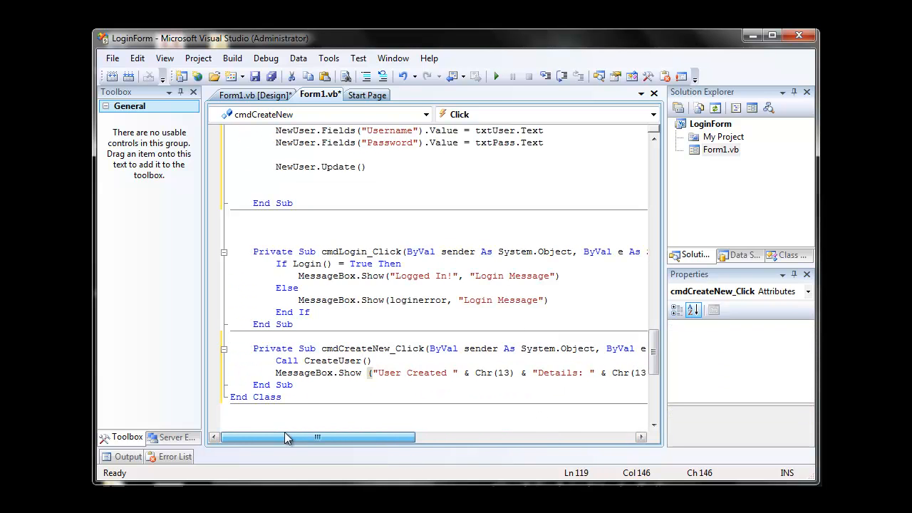
pyautogui.moveTo(317, 437); pyautogui.dragTo(438, 436)
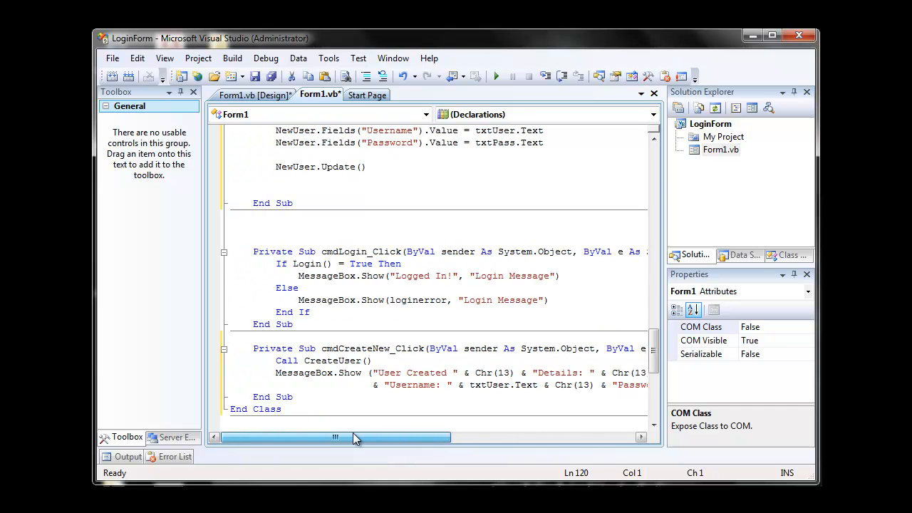
pyautogui.moveTo(370, 434)
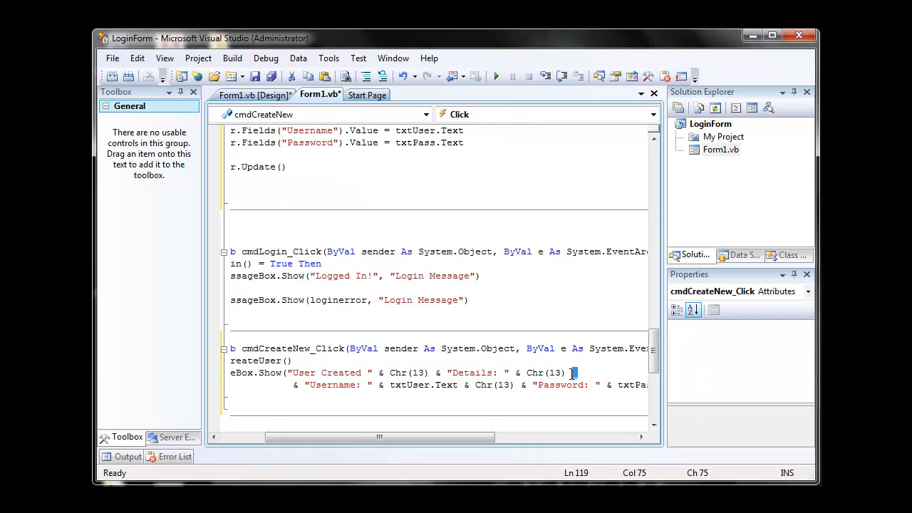
pyautogui.click(531, 372)
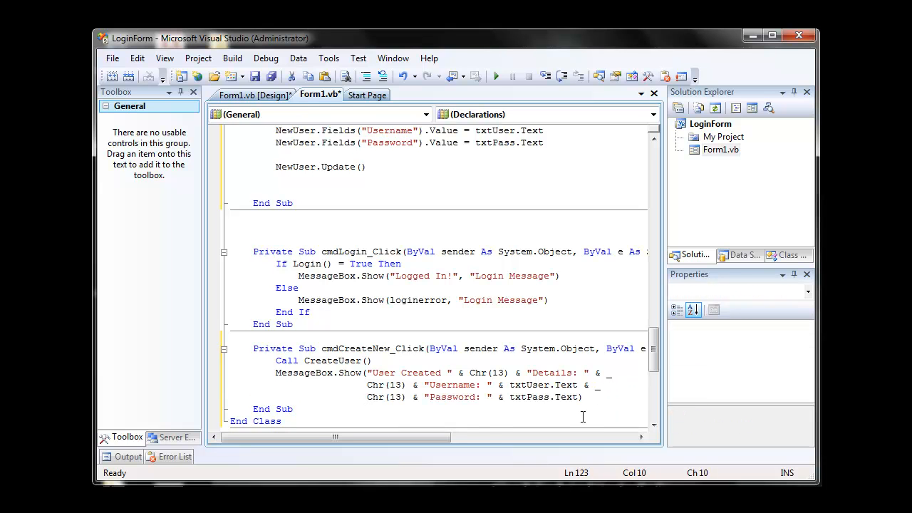
pyautogui.scroll(-3)
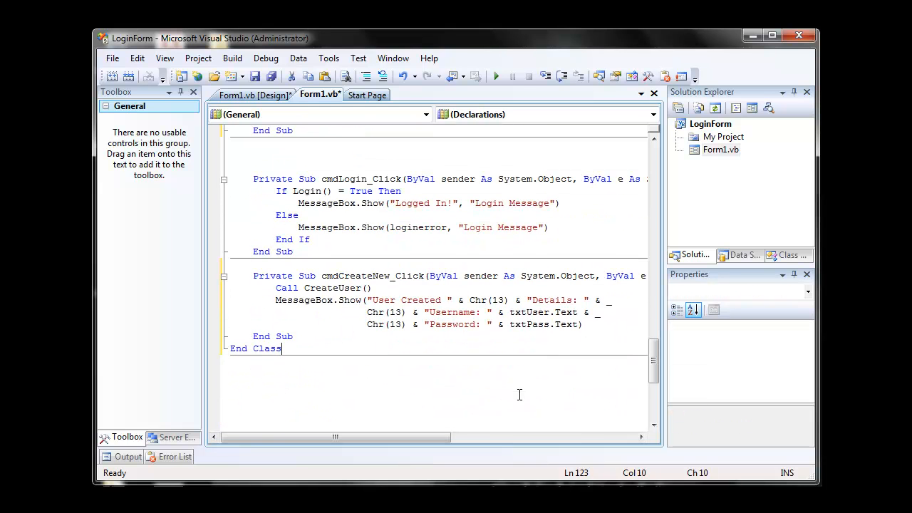
pyautogui.scroll(3)
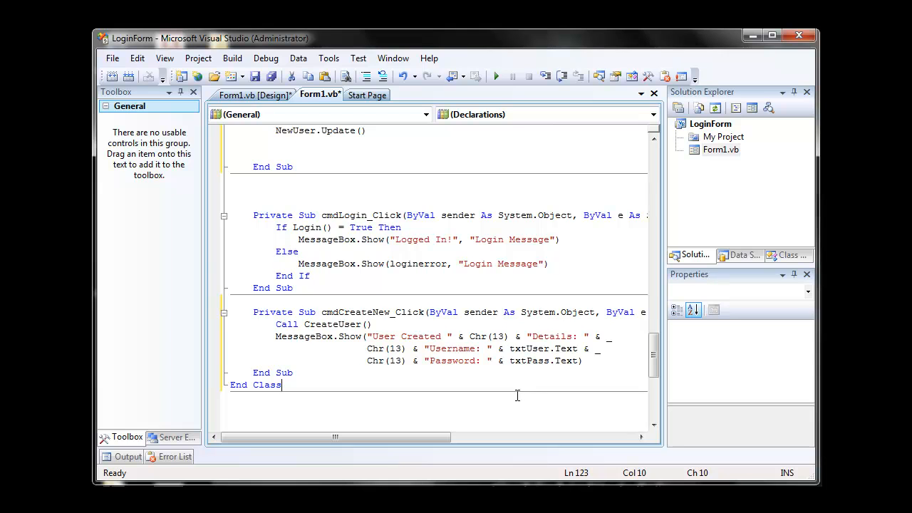
pyautogui.scroll(3)
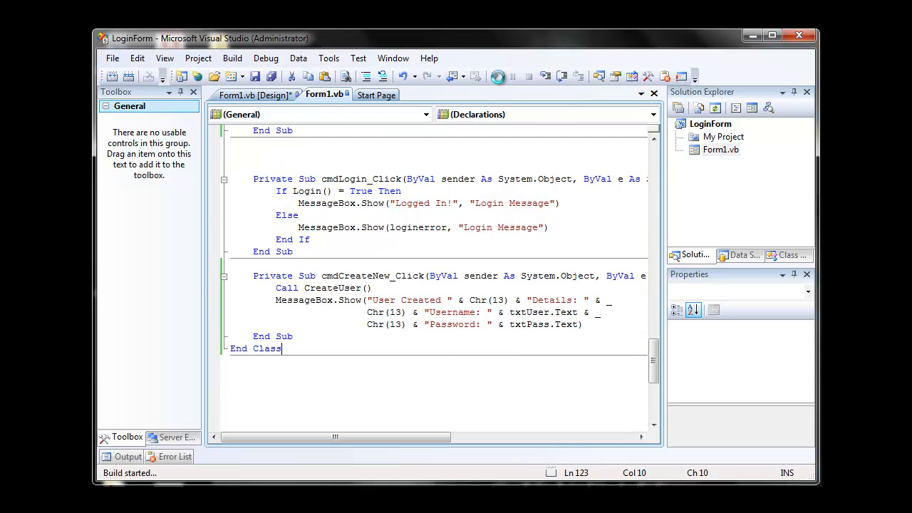
pyautogui.click(496, 76)
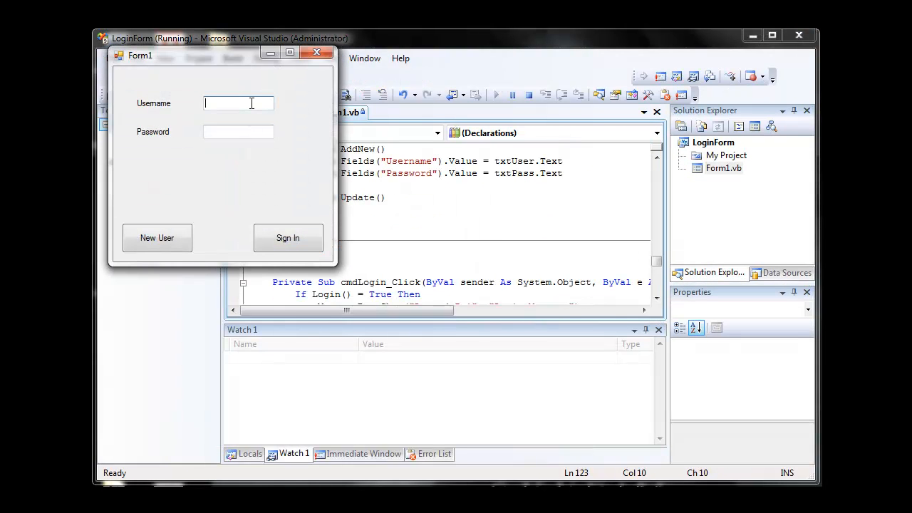
pyautogui.write('Chee')
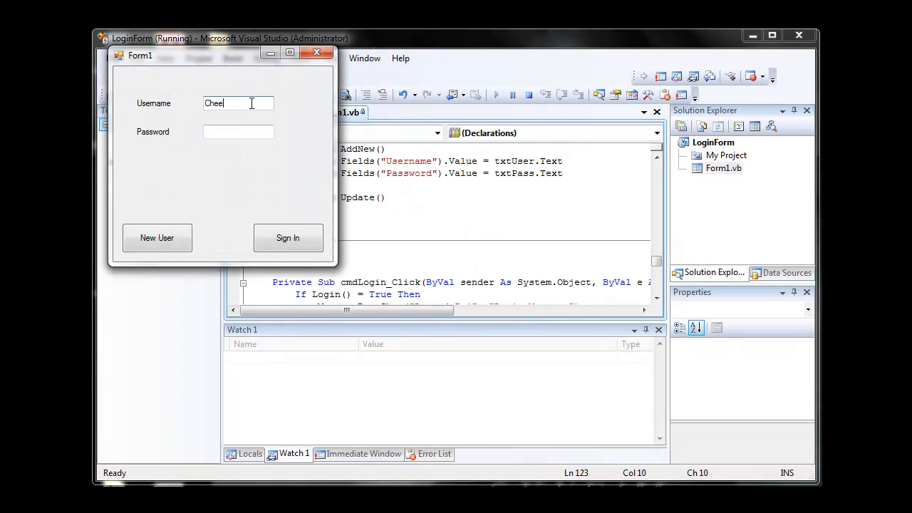
pyautogui.write('123')
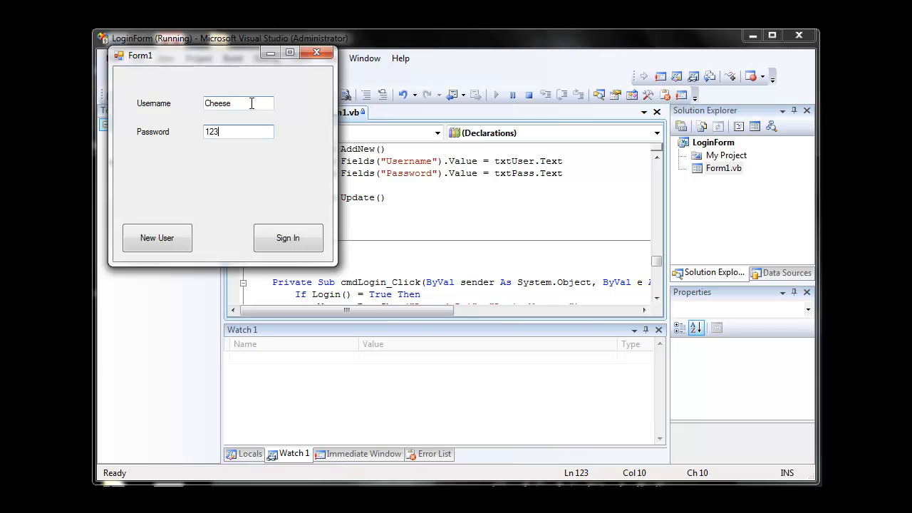
pyautogui.write('456')
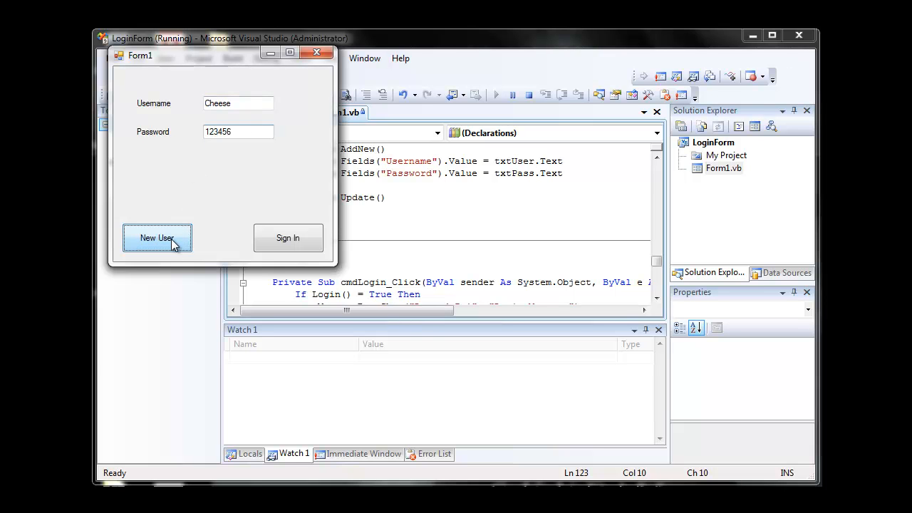
pyautogui.click(157, 238)
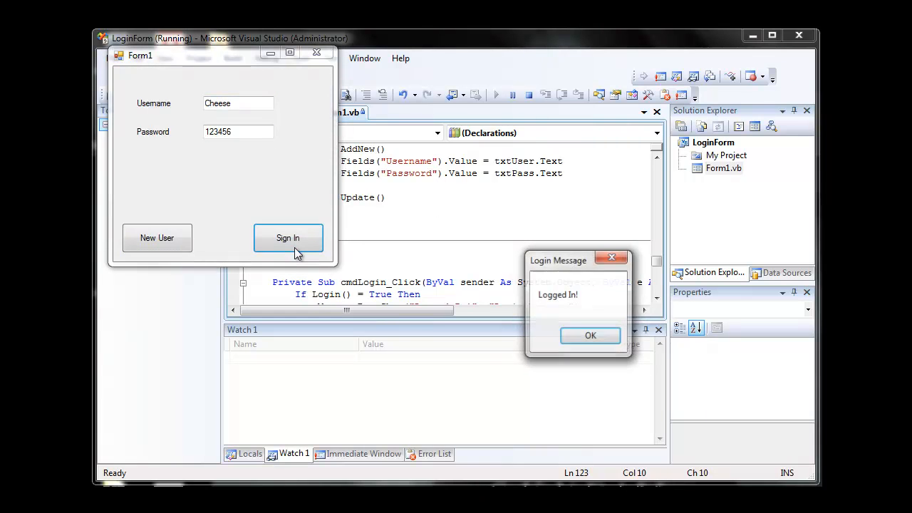
pyautogui.click(590, 335)
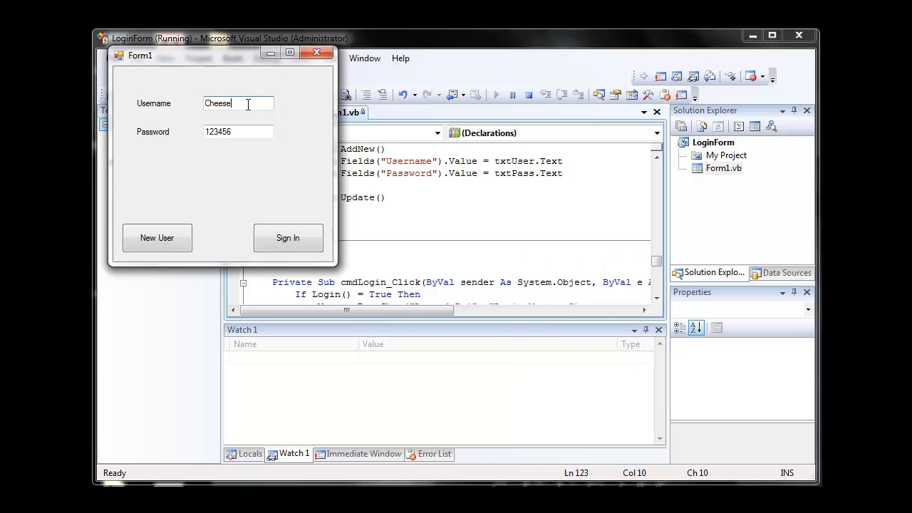
# Step: Try signing in with wrong details, dismiss the Invalid Username message and close the form
pyautogui.click(288, 237)
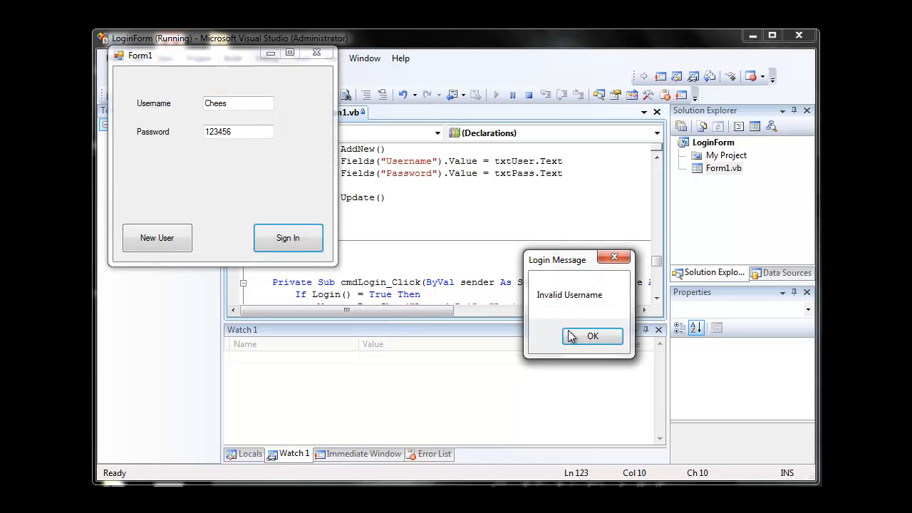
pyautogui.click(593, 335)
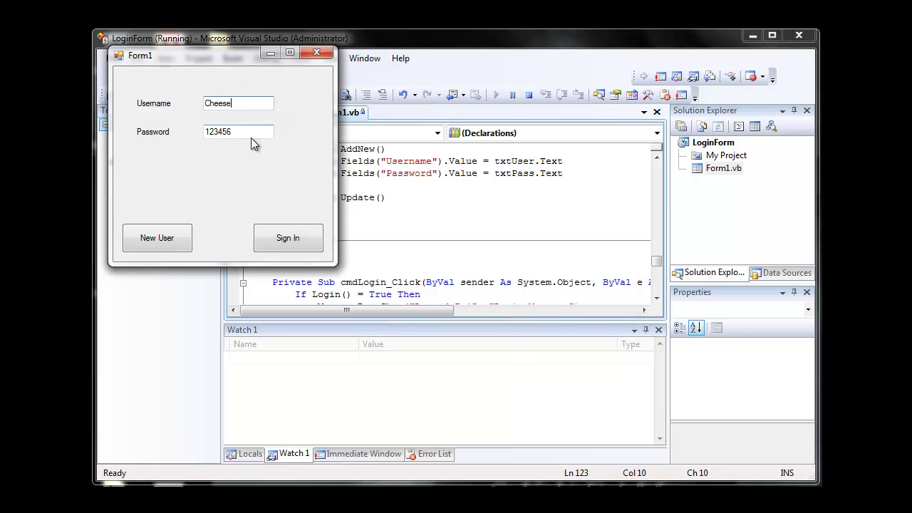
pyautogui.press('backspace')
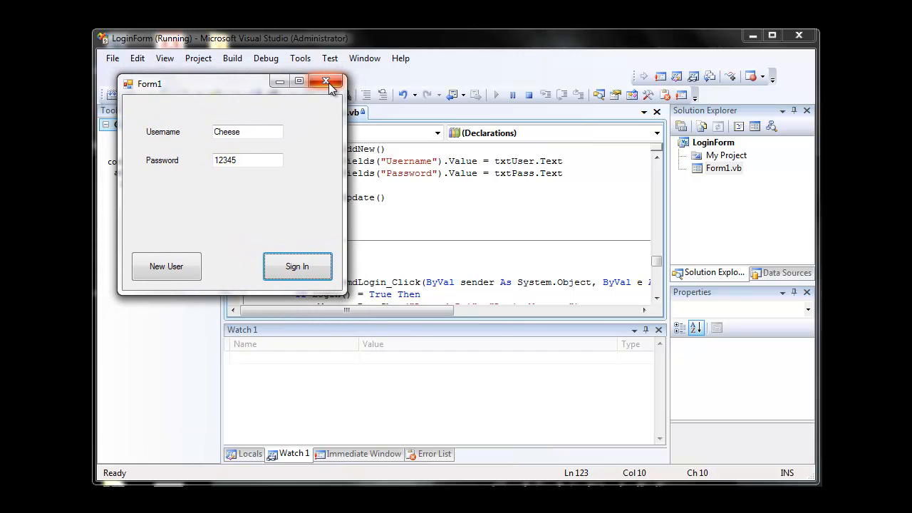
pyautogui.click(326, 81)
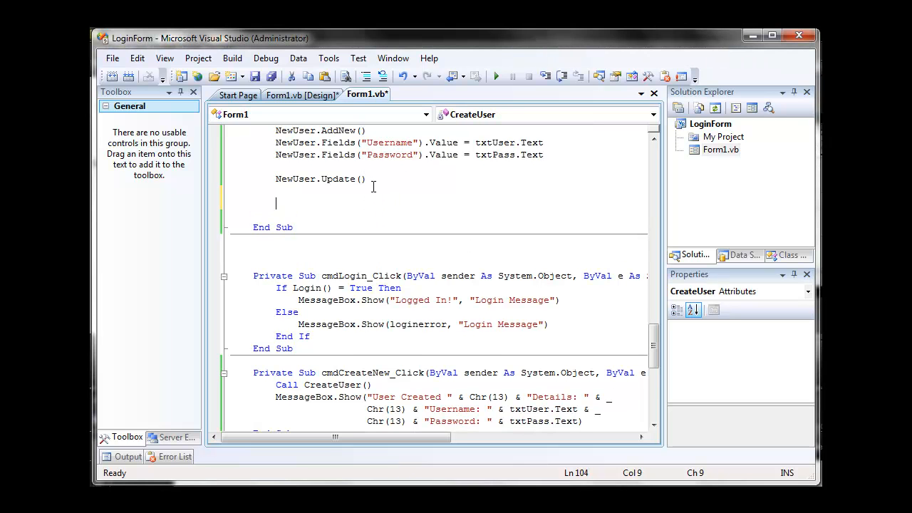
# Step: Add NewUser.Close() and DBConn.Close() after NewUser.Update() in CreateUser
pyautogui.write('NewUser.Close(')
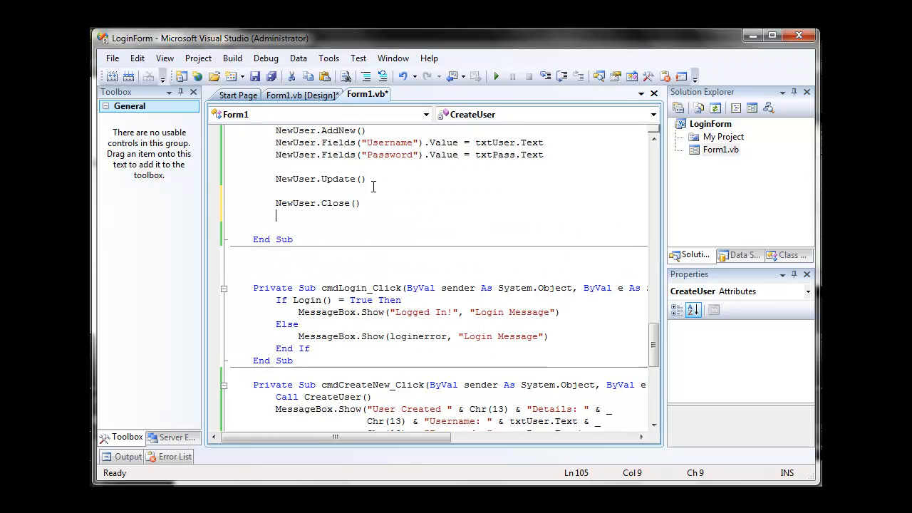
pyautogui.write('DBConn.Close(')
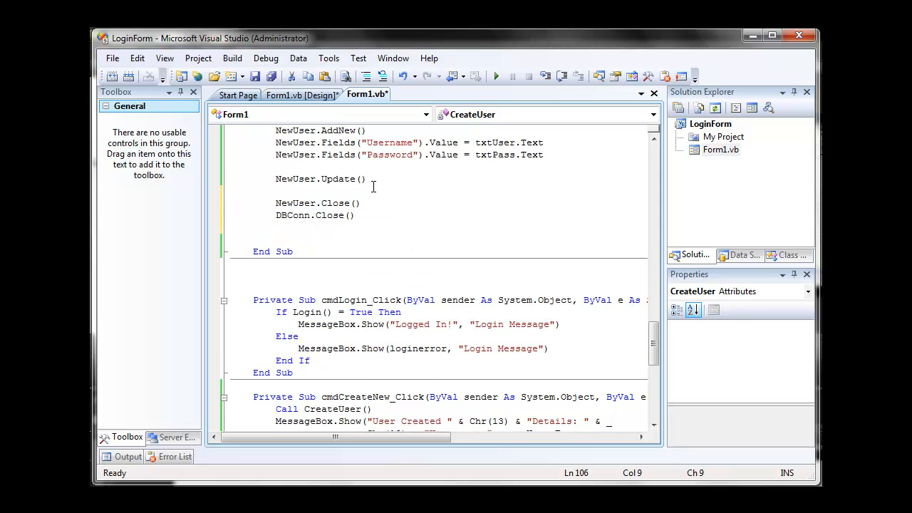
pyautogui.scroll(-3)
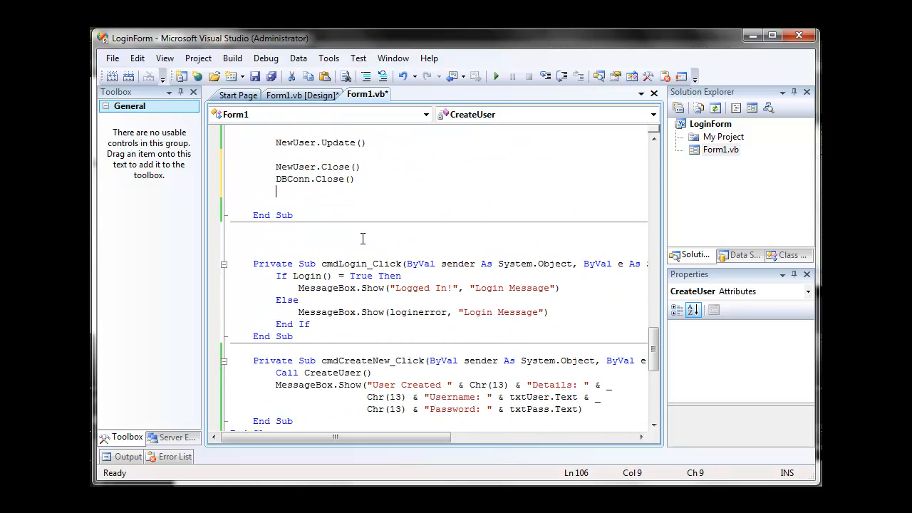